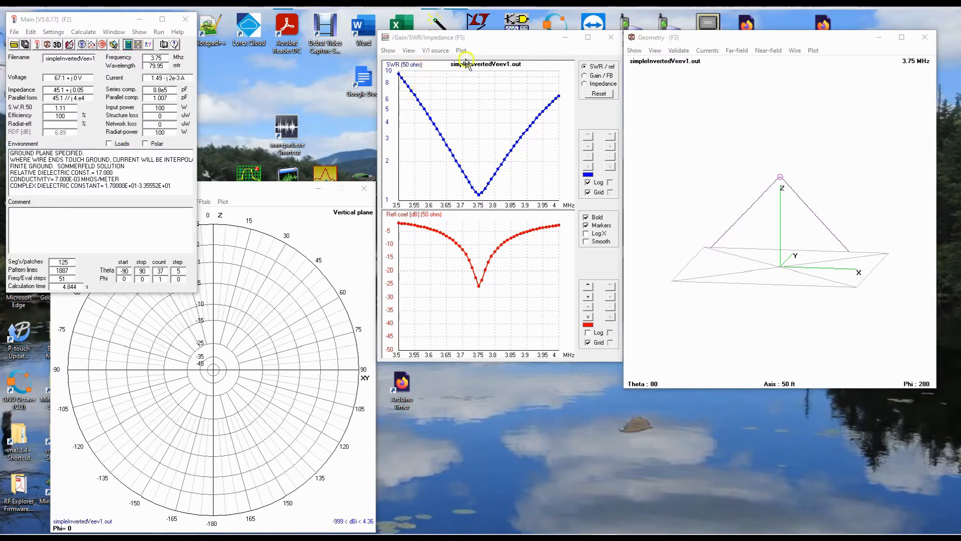
mouse_move(489, 43)
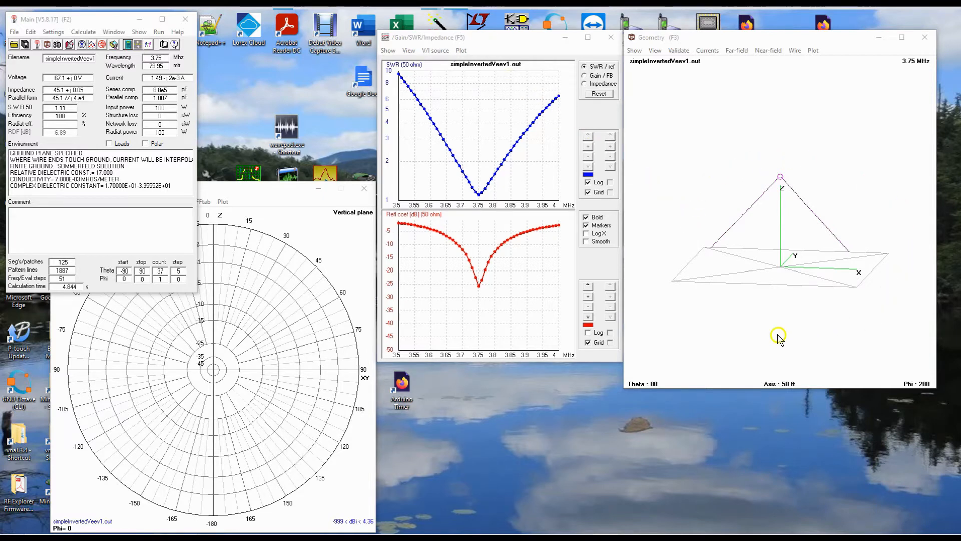
mouse_move(745, 124)
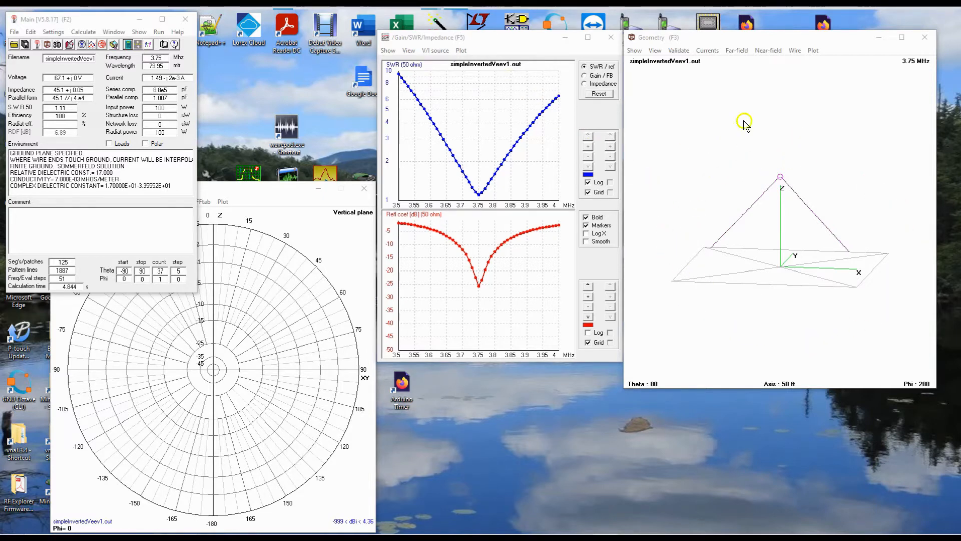
mouse_move(781, 185)
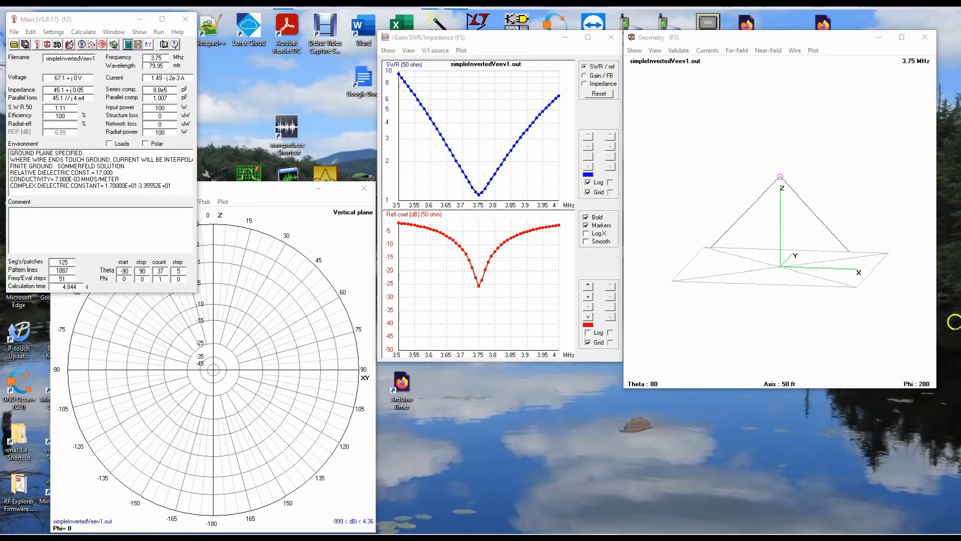
mouse_move(467, 202)
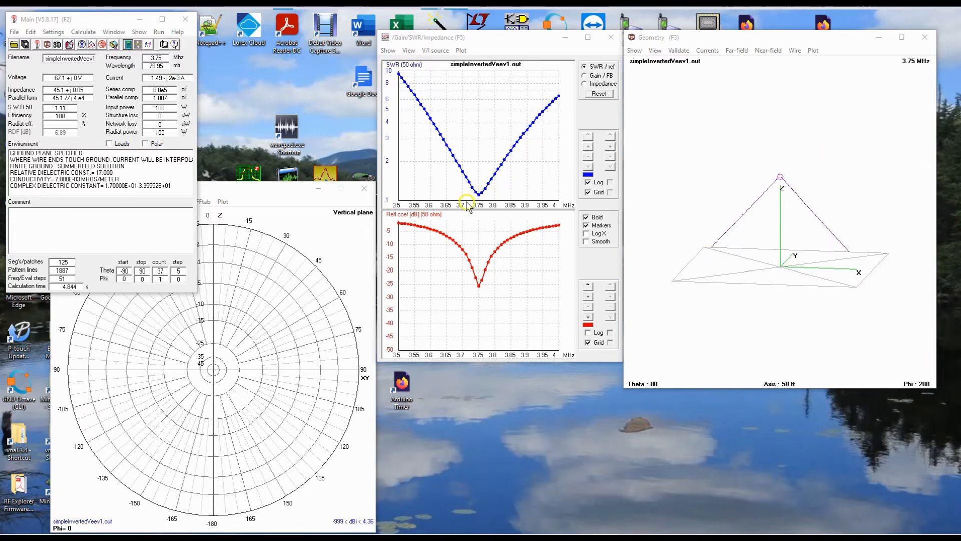
mouse_move(501, 202)
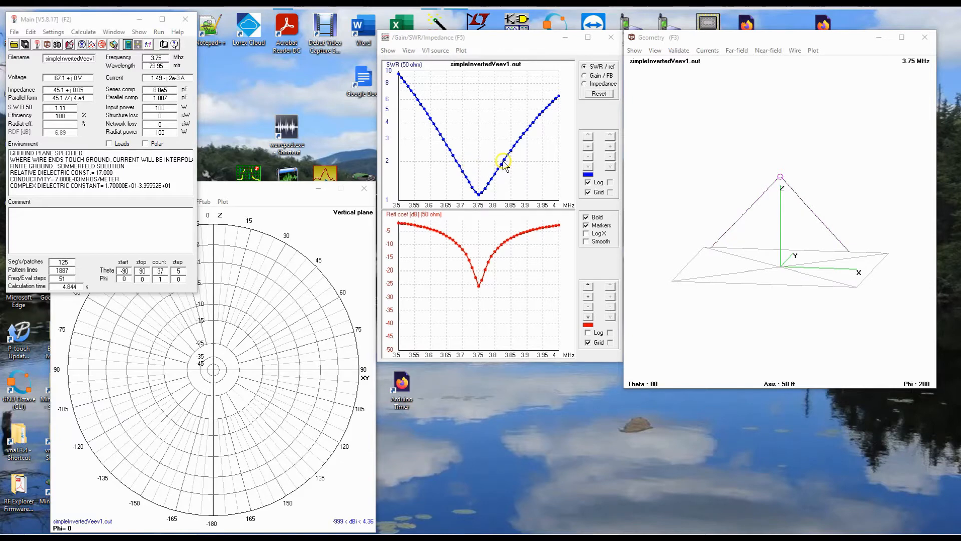
mouse_move(478, 196)
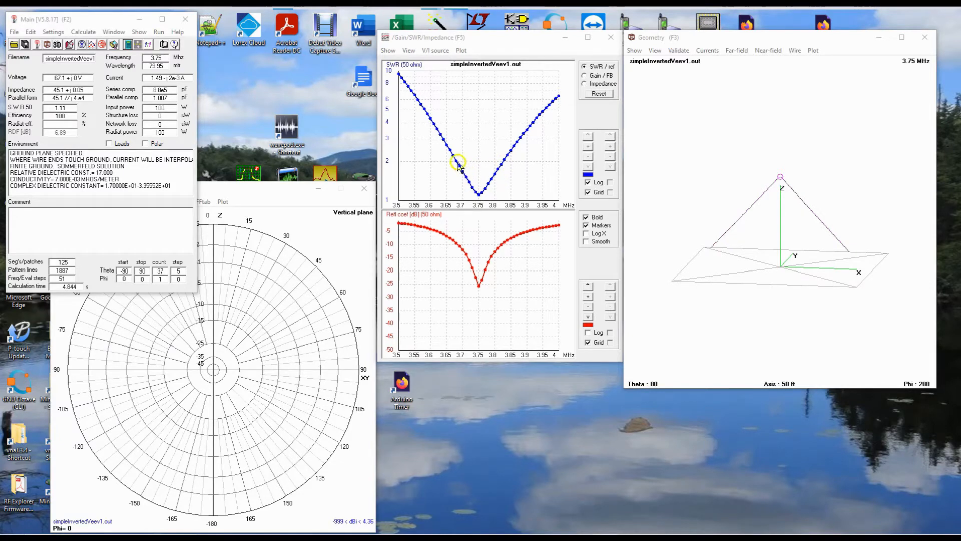
- Read the SWR curve near 3.82 MHz, about 1.9, the upper 2:1 edge above the 3.75 MHz dip
left_click(457, 160)
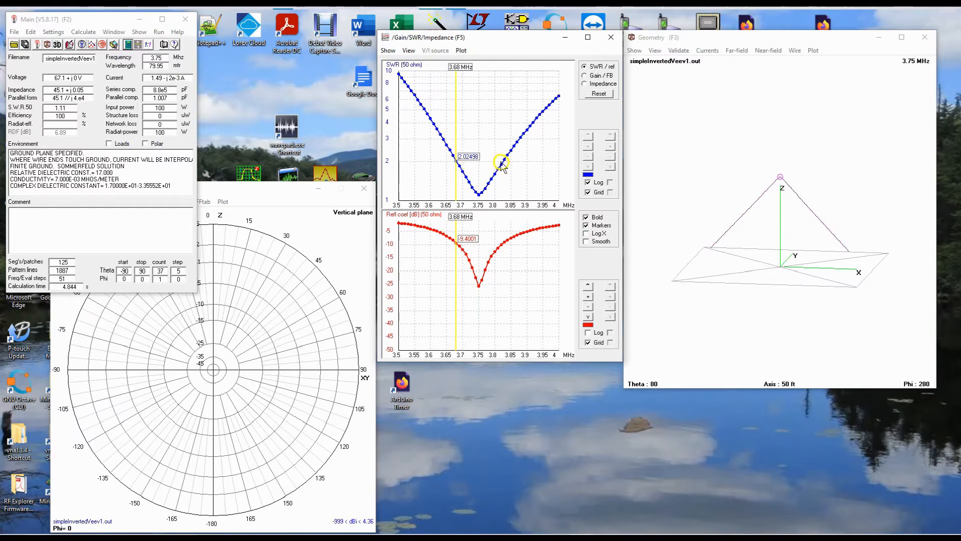
left_click(502, 162)
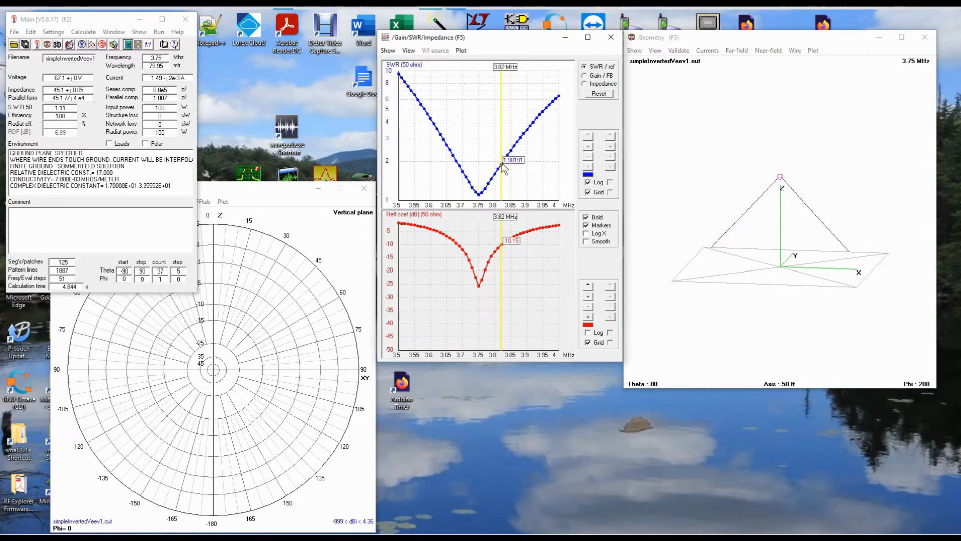
mouse_move(506, 172)
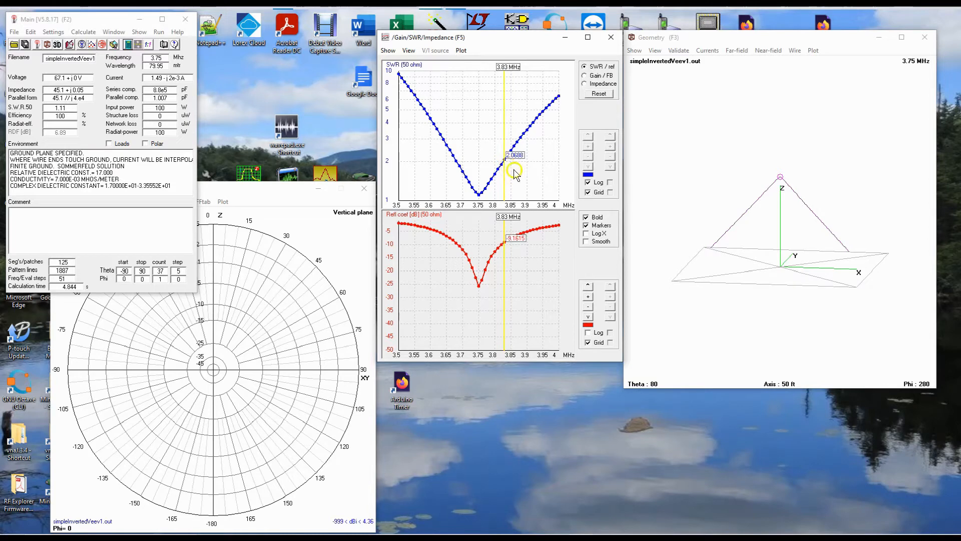
mouse_move(480, 167)
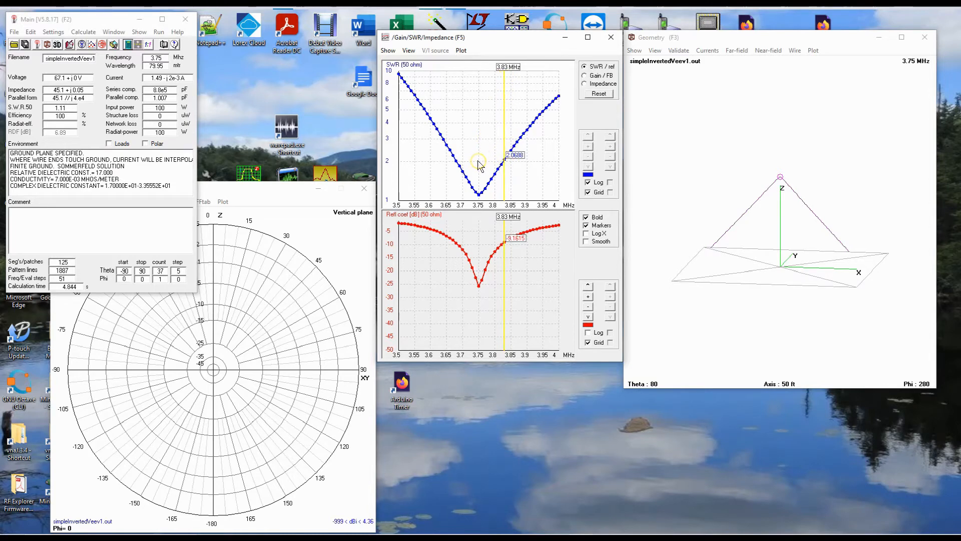
mouse_move(430, 168)
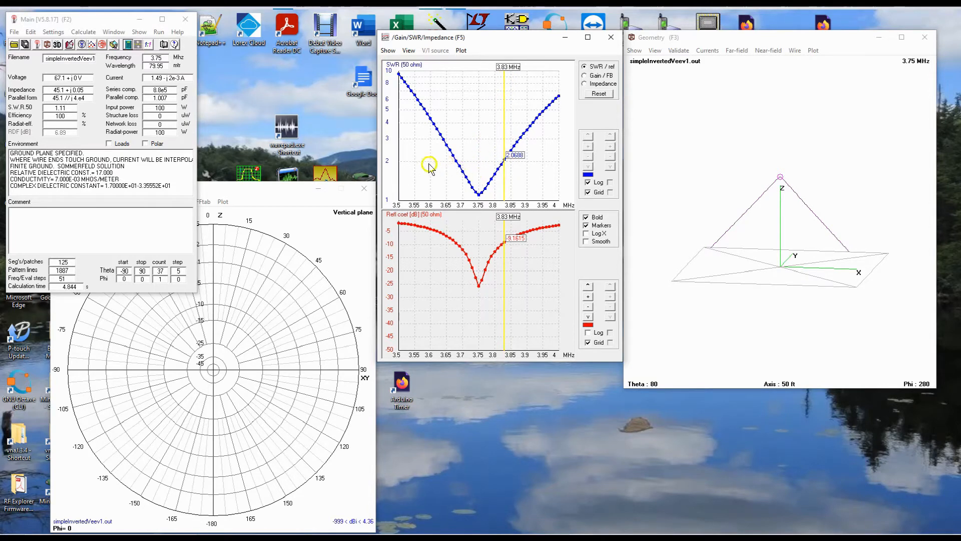
mouse_move(530, 172)
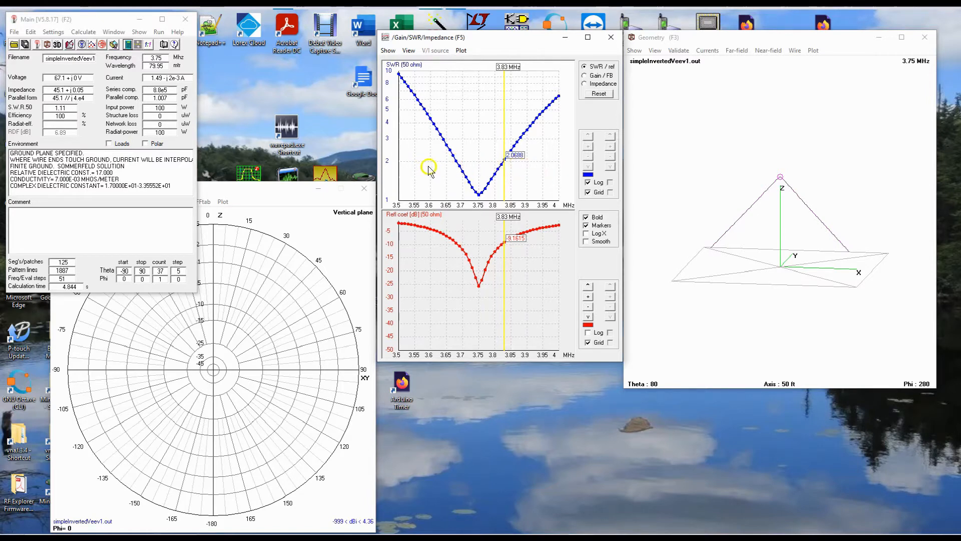
mouse_move(544, 175)
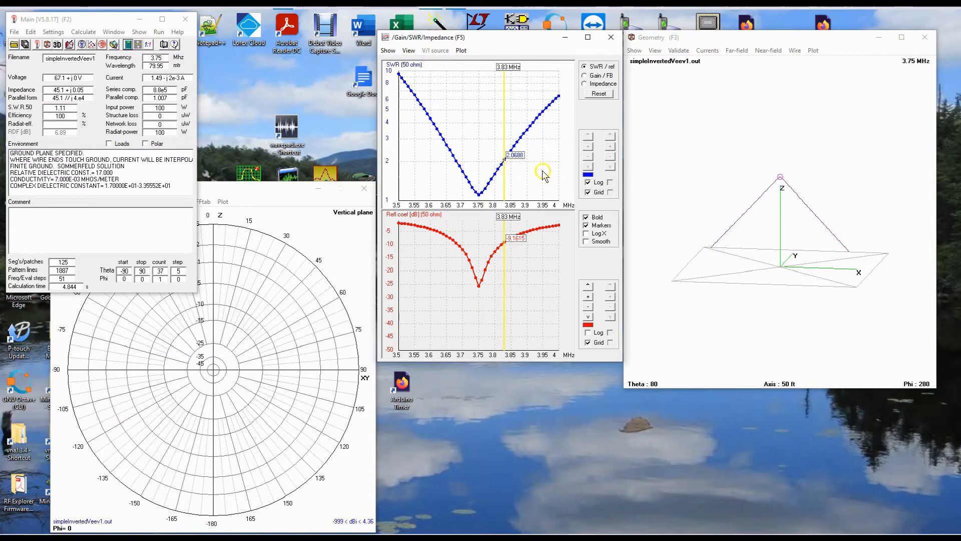
mouse_move(544, 175)
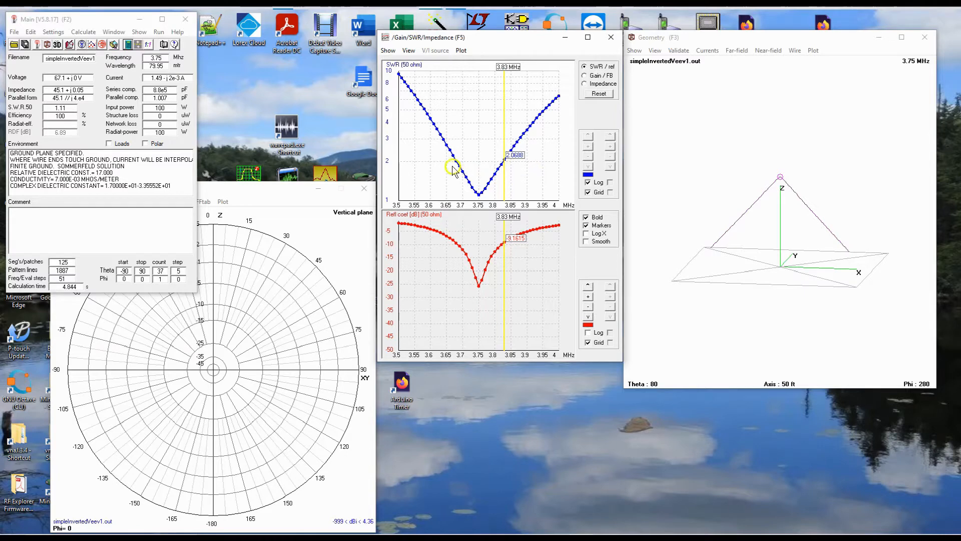
mouse_move(414, 100)
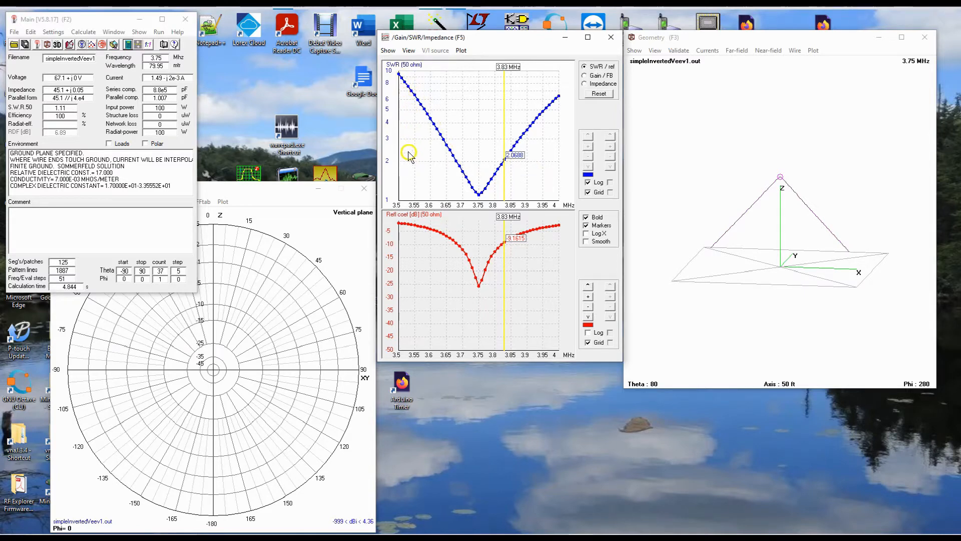
mouse_move(542, 166)
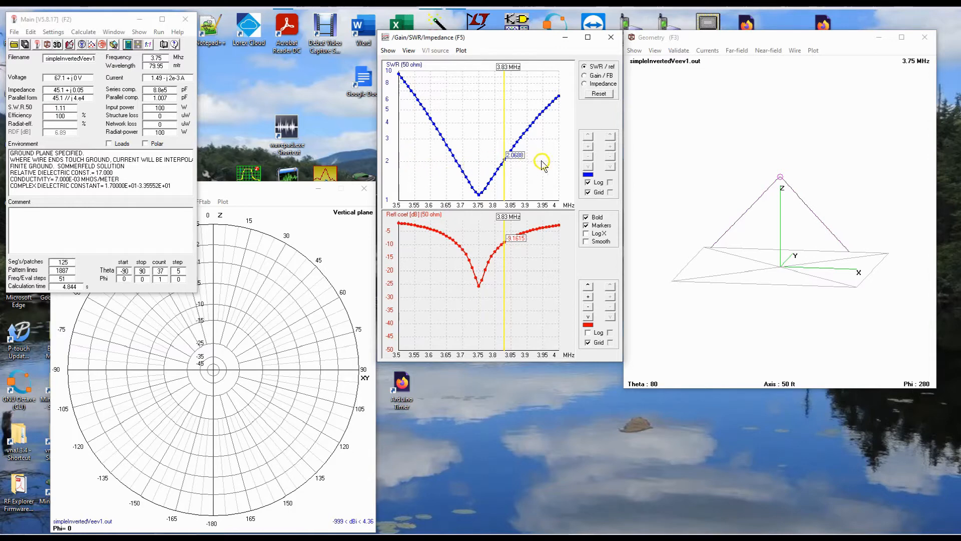
mouse_move(396, 159)
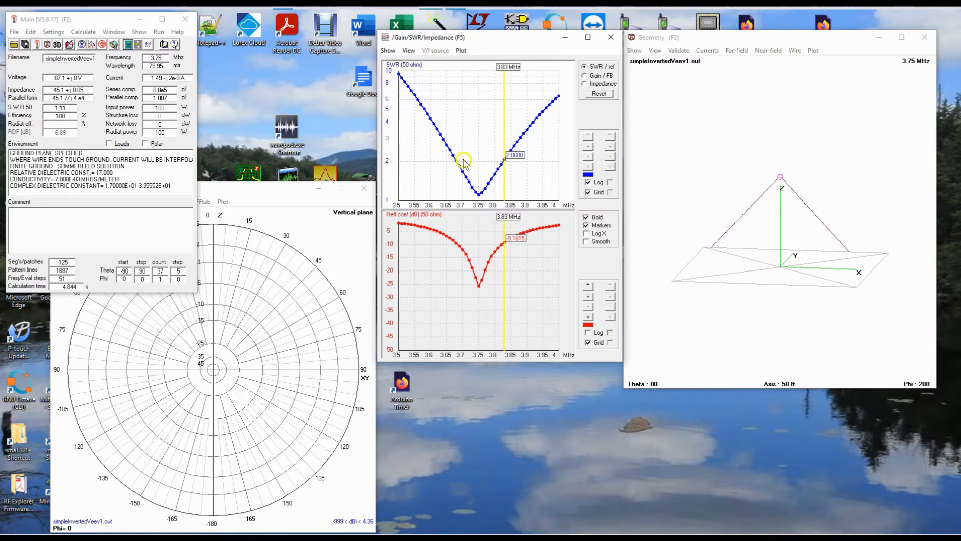
mouse_move(564, 165)
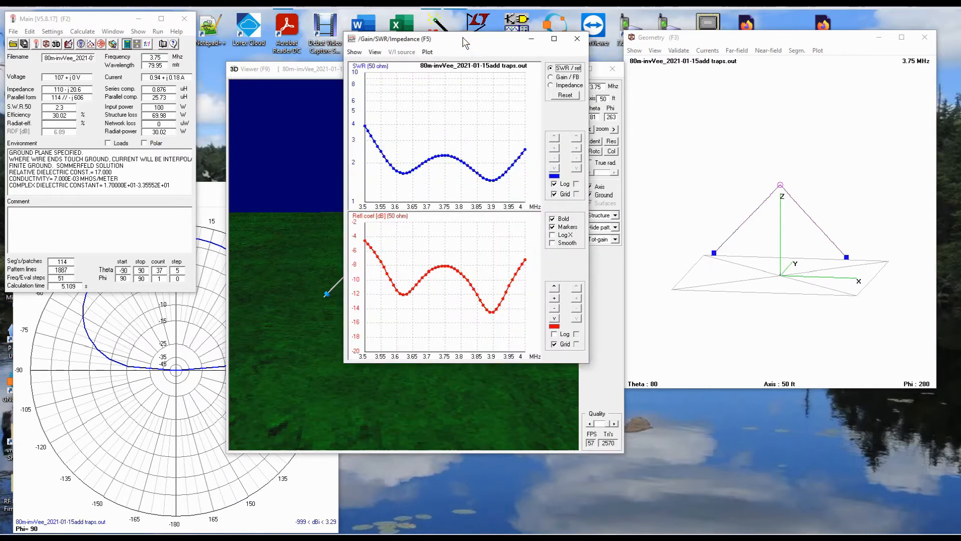
left_click(441, 166)
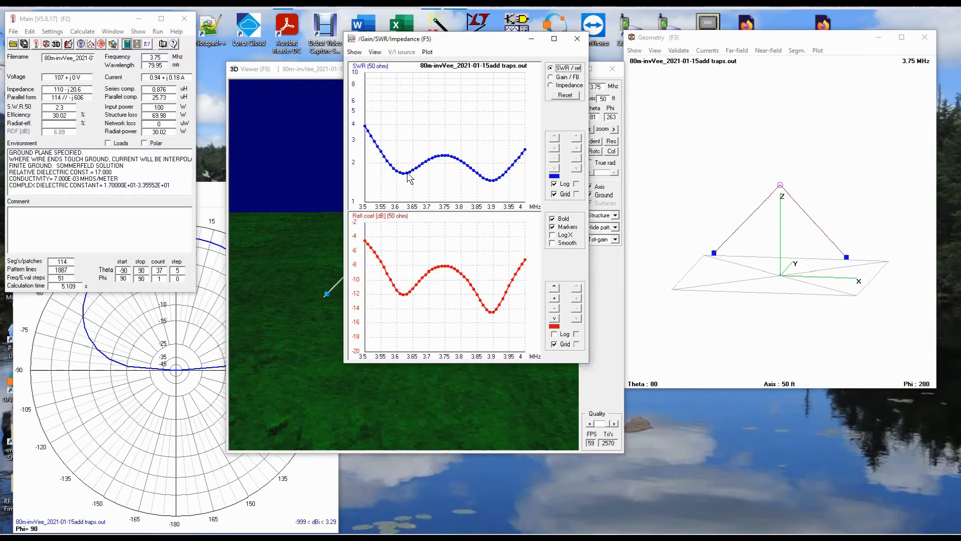
mouse_move(329, 74)
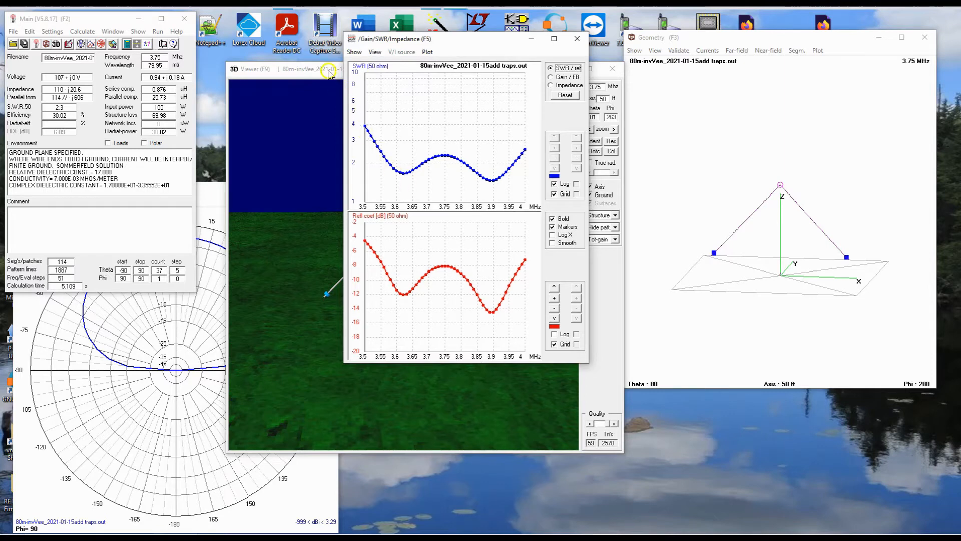
mouse_move(350, 95)
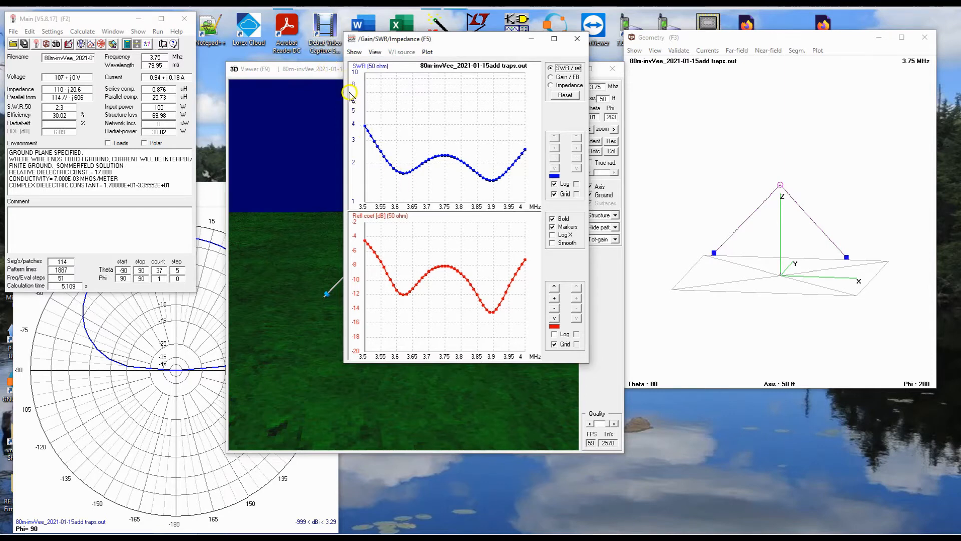
mouse_move(535, 110)
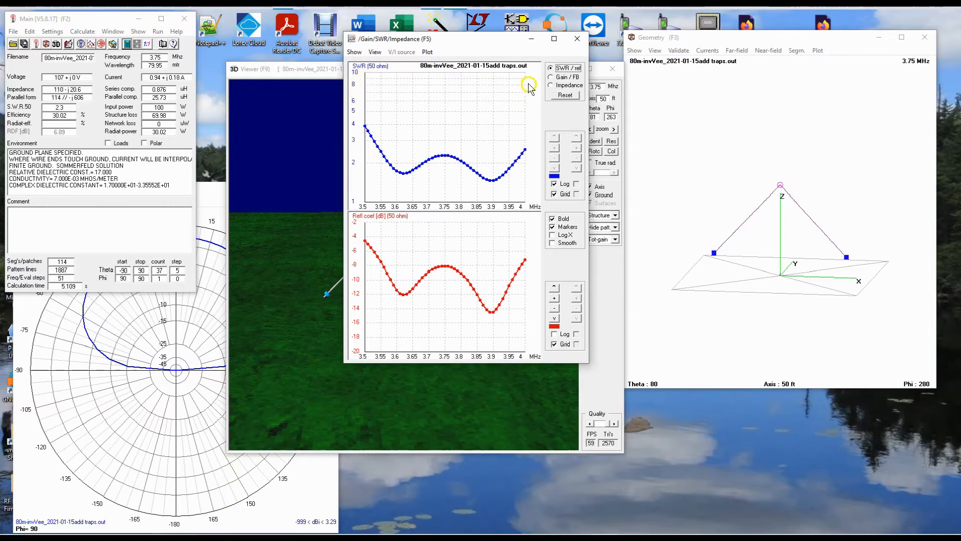
mouse_move(473, 172)
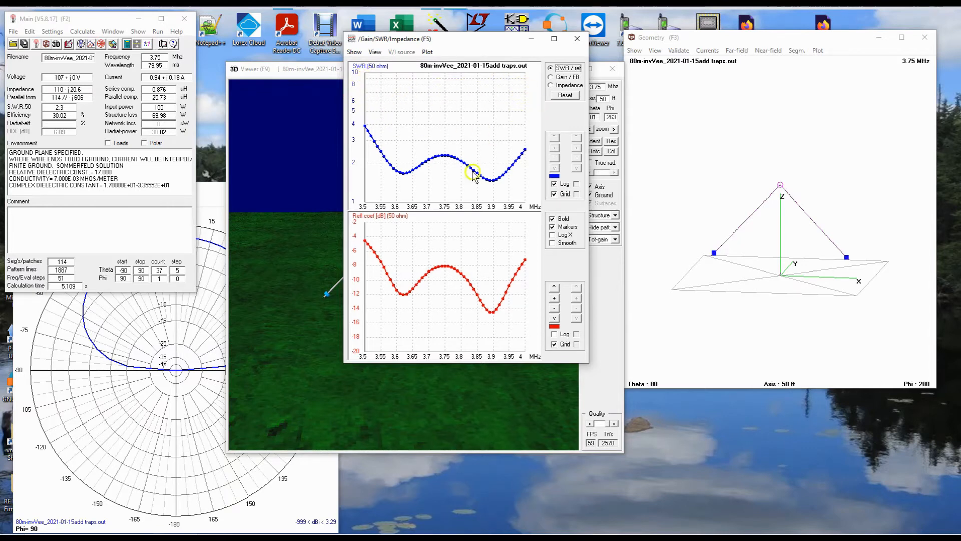
mouse_move(420, 210)
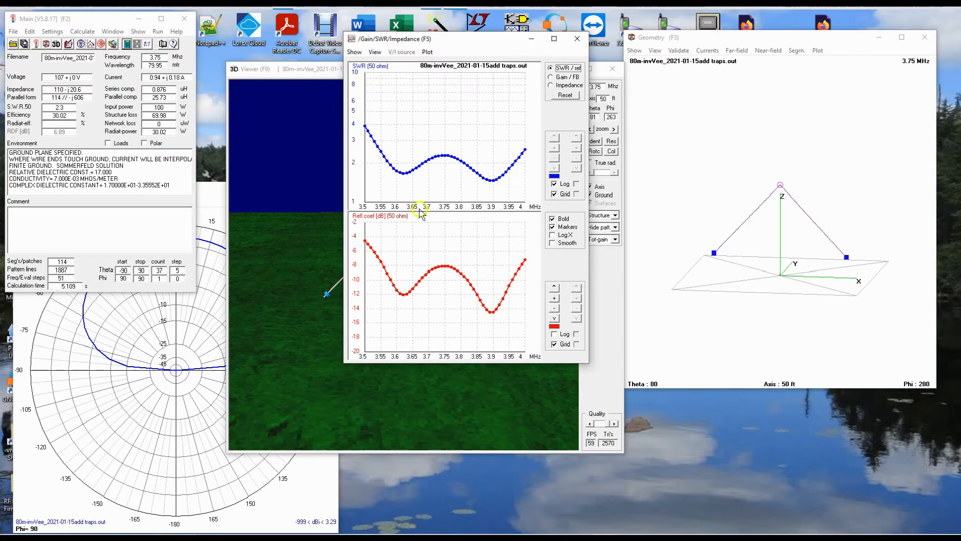
mouse_move(493, 172)
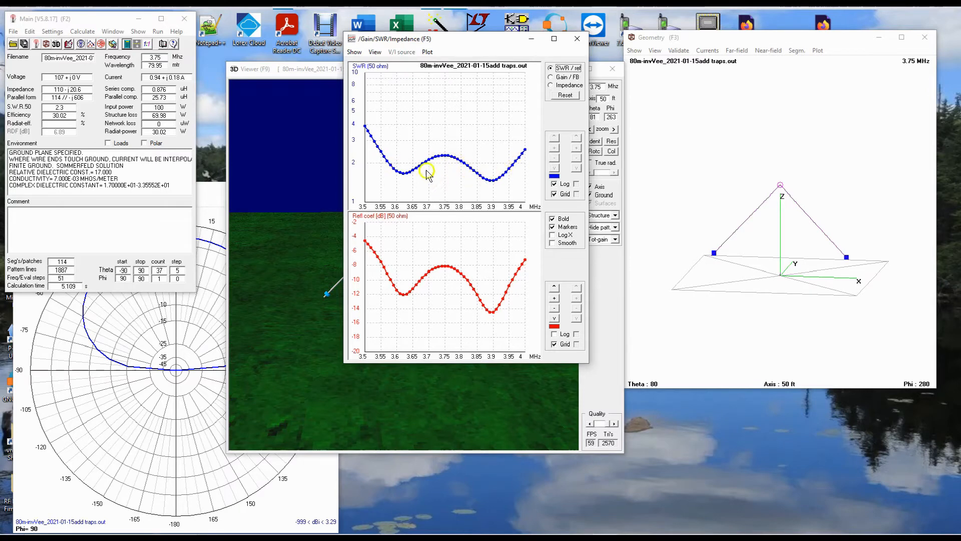
mouse_move(404, 182)
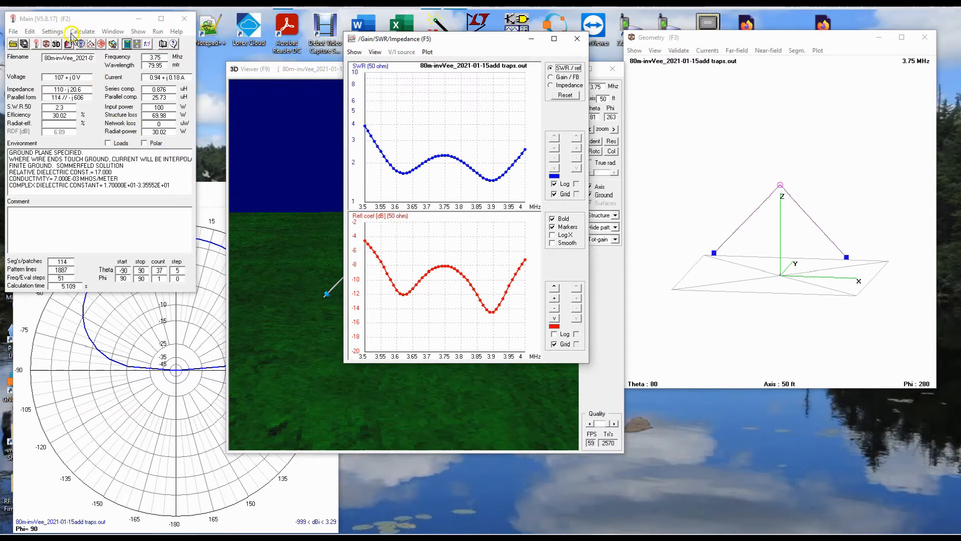
- Reach the Stub Matching calculator via Calculate > L/Pi/T Matching for the 110 −j21 ohm load at 3.75 MHz
left_click(82, 31)
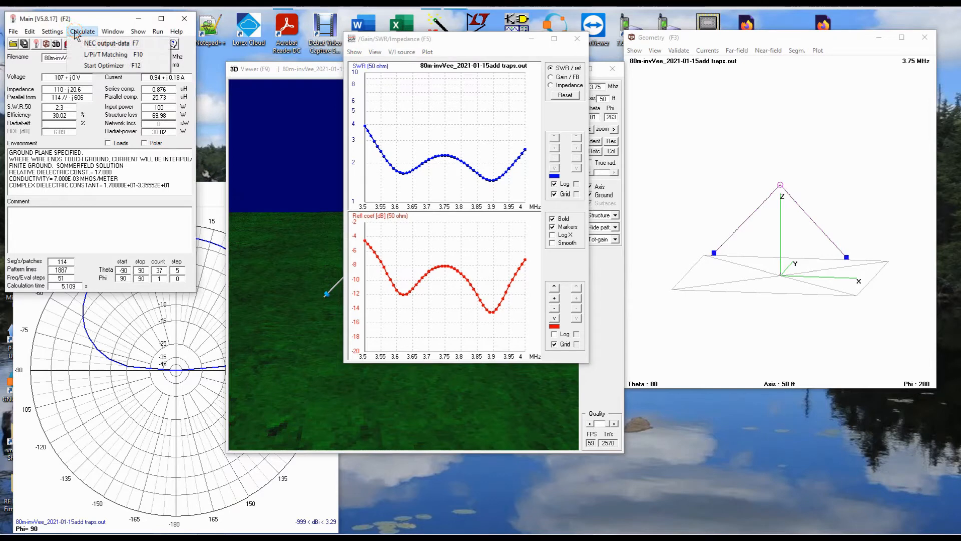
mouse_move(105, 54)
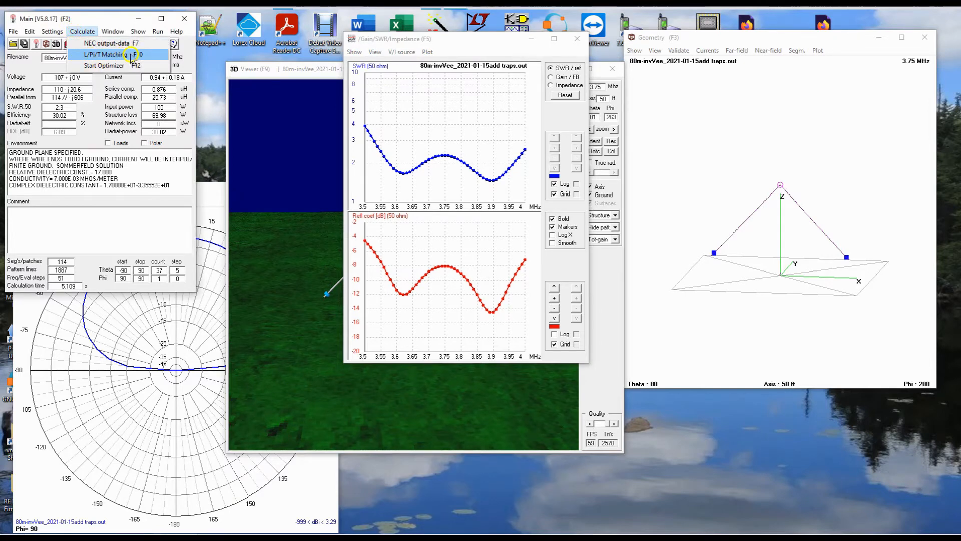
left_click(95, 53)
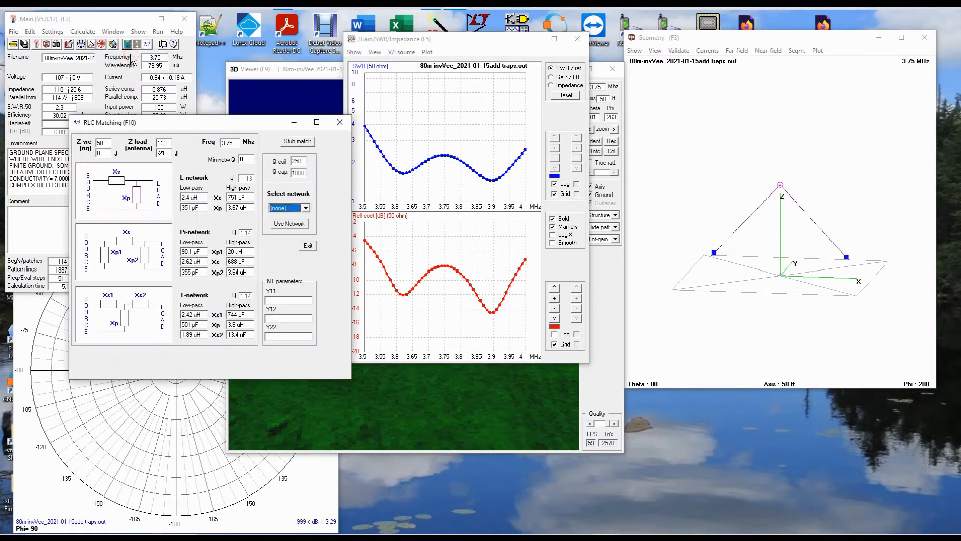
left_click(296, 141)
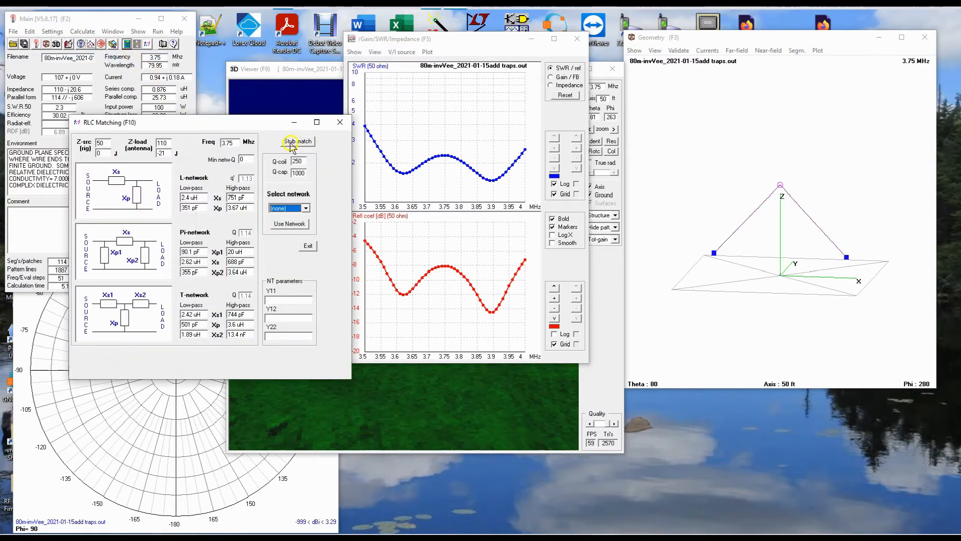
mouse_move(198, 139)
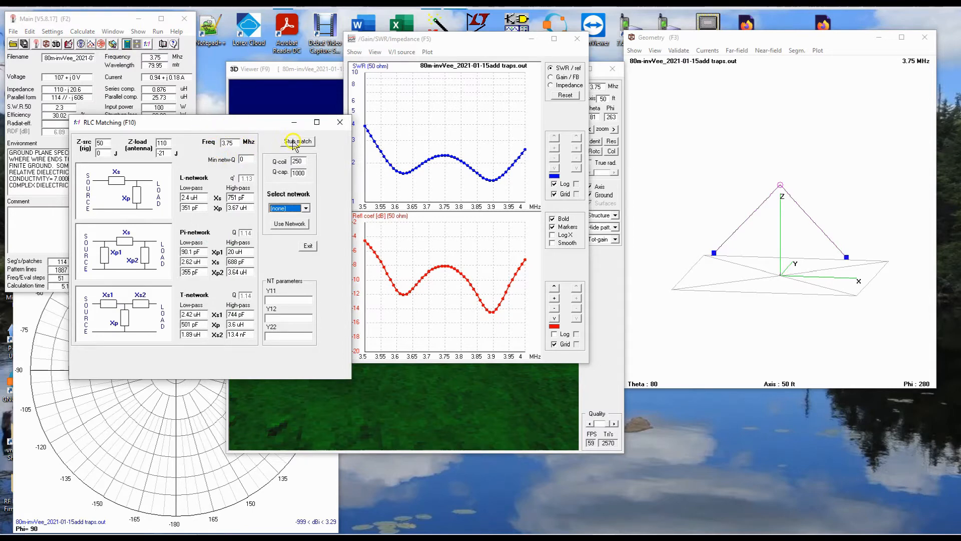
left_click(296, 143)
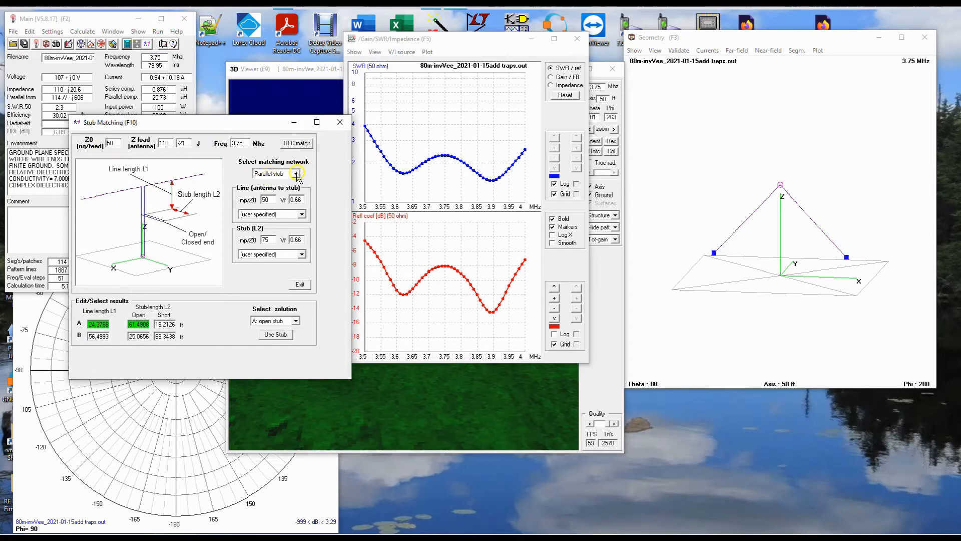
- Choose a parallel stub network, select 'A: short stub' and apply it with Use Stub
left_click(296, 173)
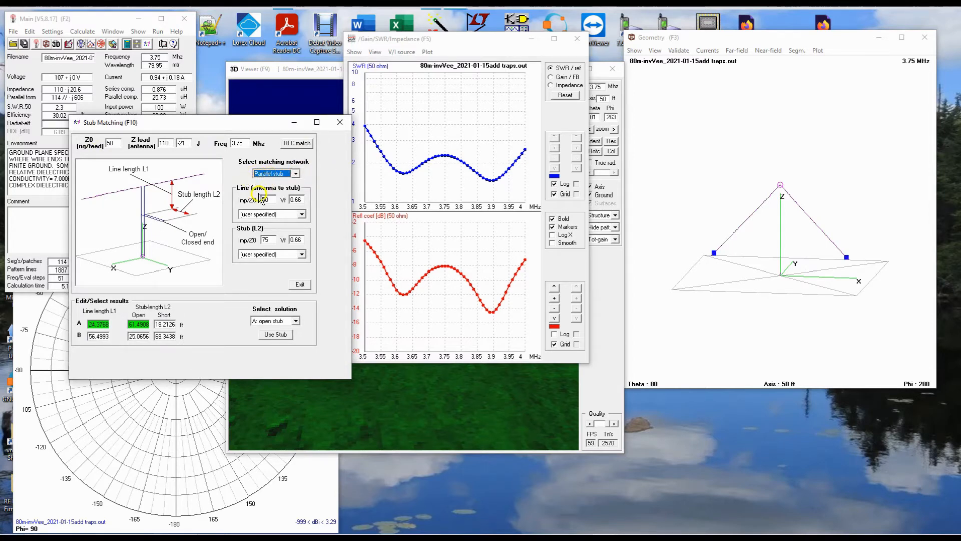
mouse_move(142, 308)
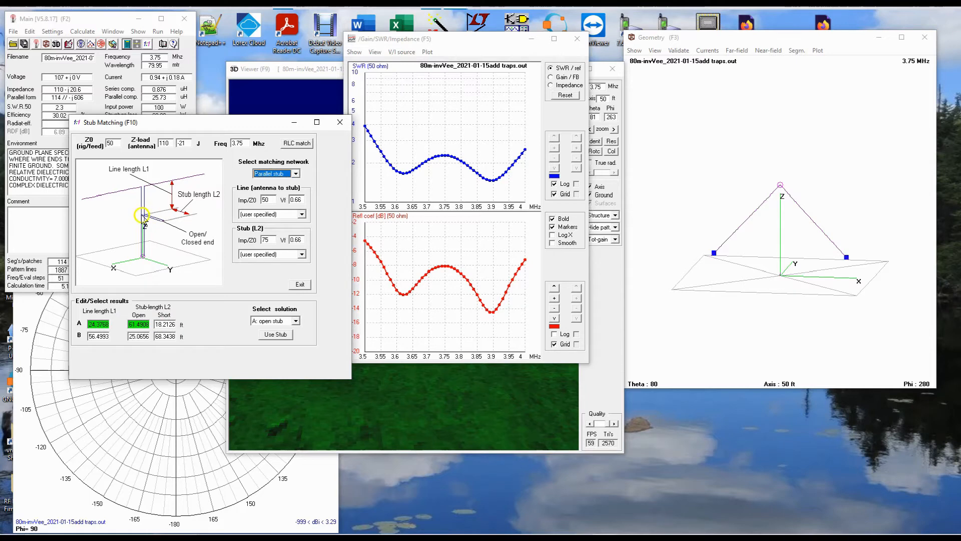
mouse_move(164, 223)
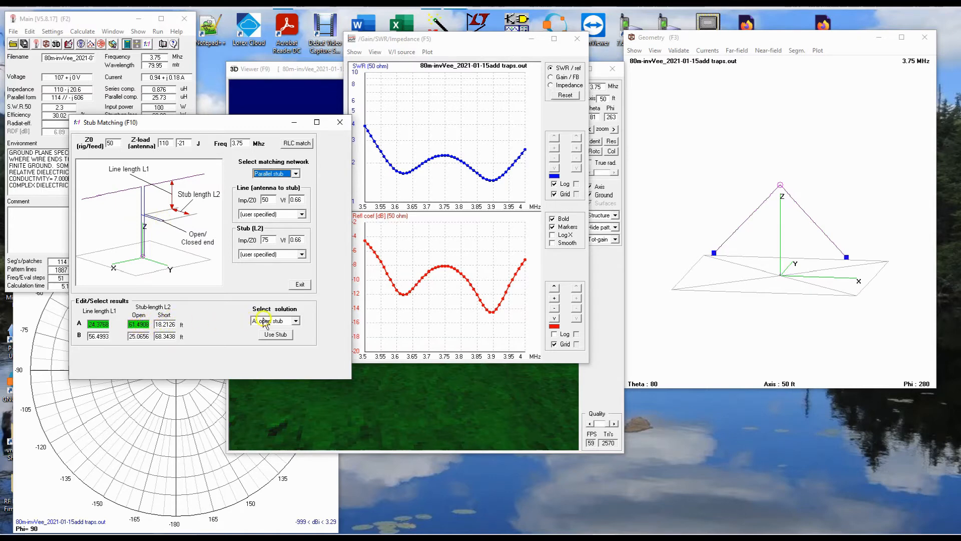
left_click(296, 321)
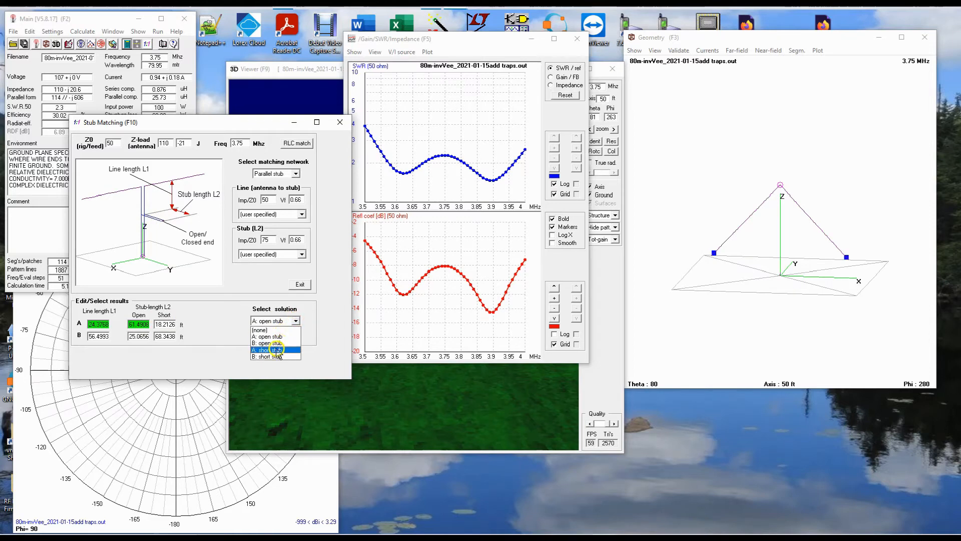
left_click(272, 349)
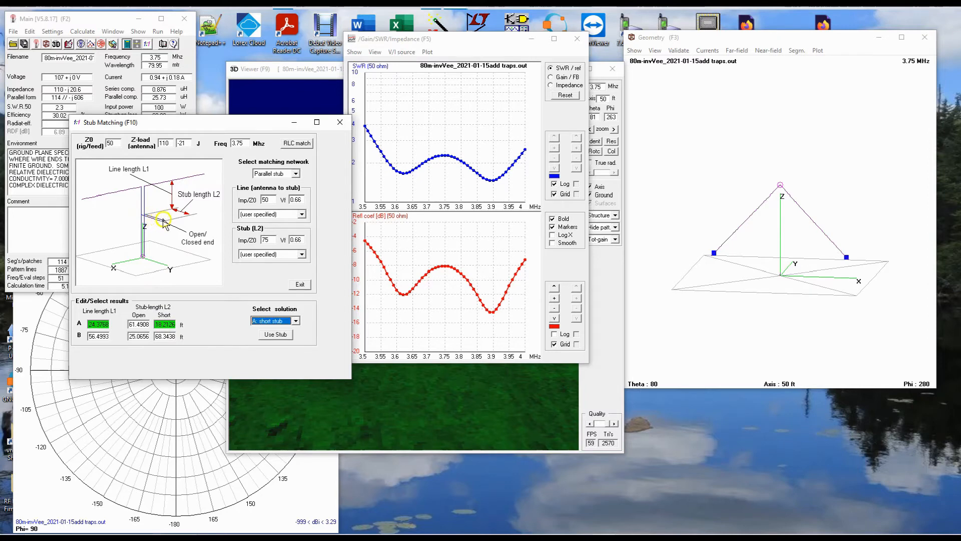
mouse_move(209, 330)
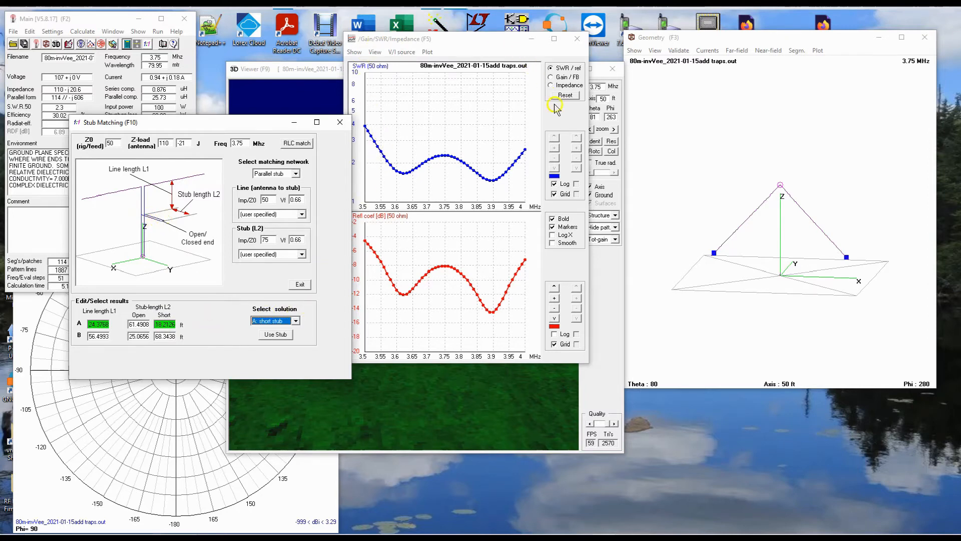
mouse_move(333, 141)
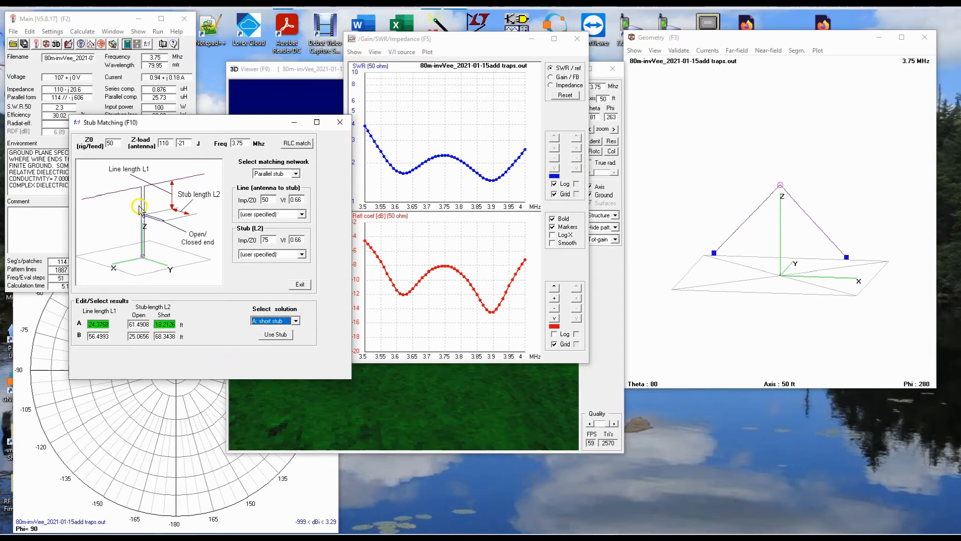
mouse_move(334, 206)
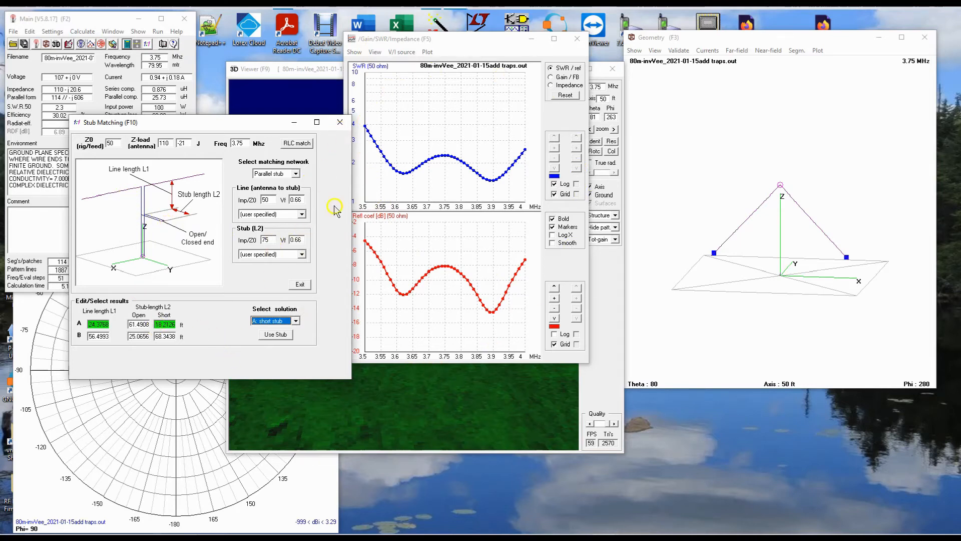
mouse_move(445, 159)
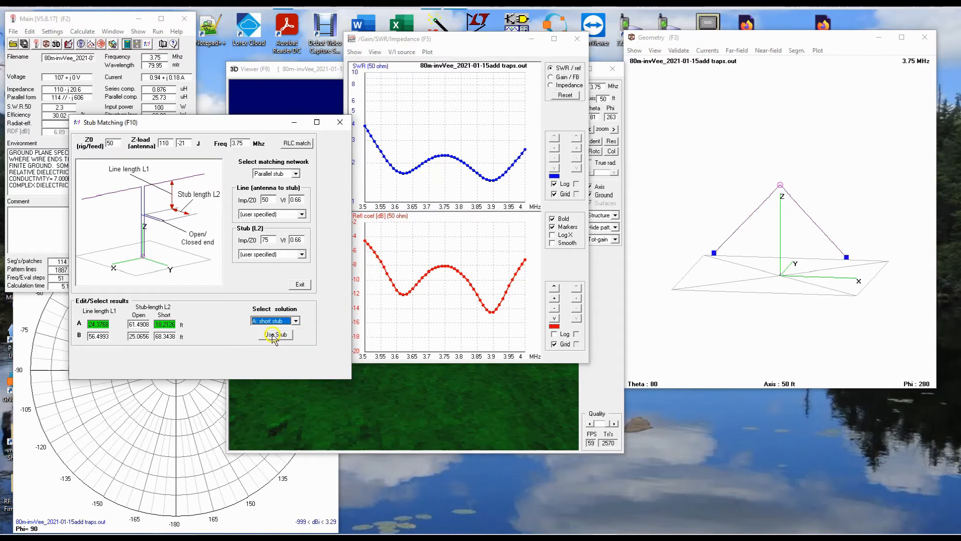
left_click(275, 335)
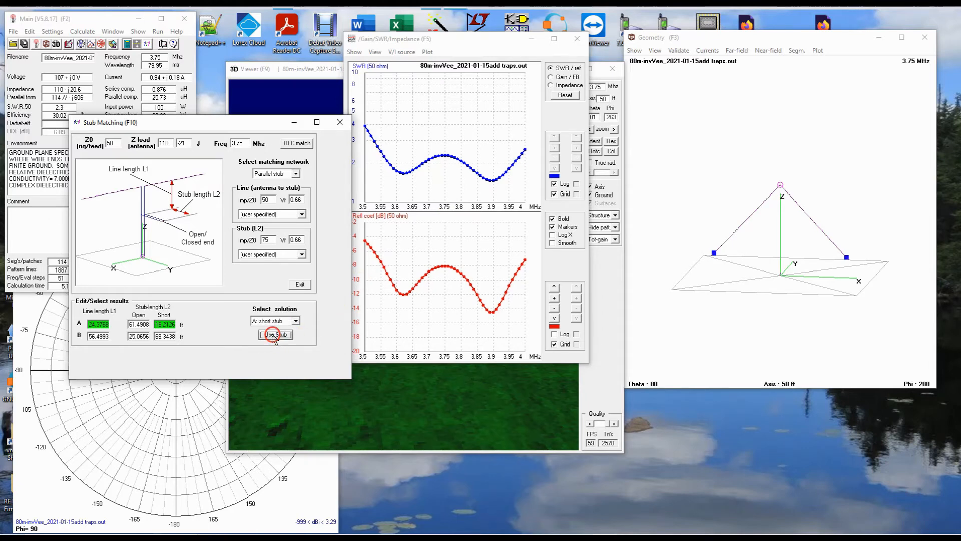
- Rerun a frequency sweep with the stub added, giving SWR 1:1 at 3.75 MHz
left_click(275, 334)
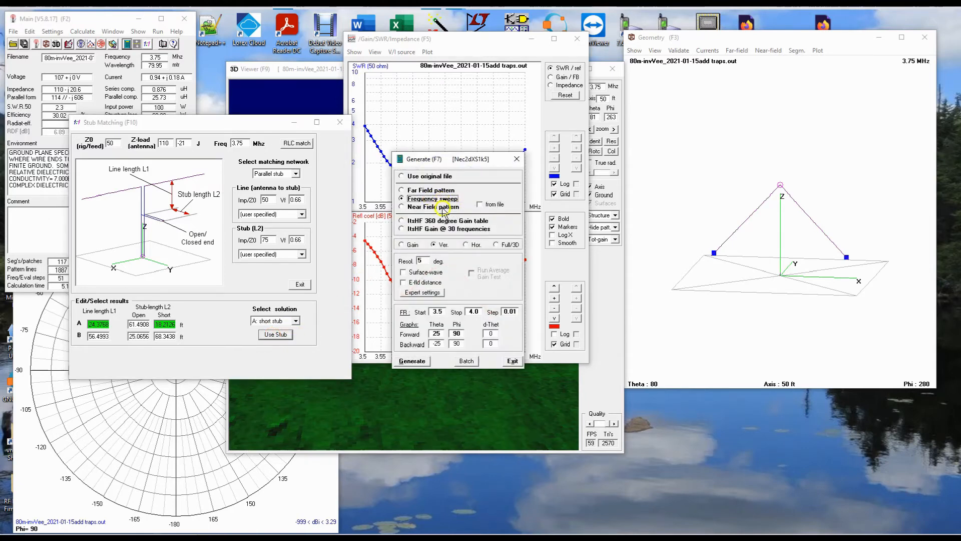
left_click(413, 360)
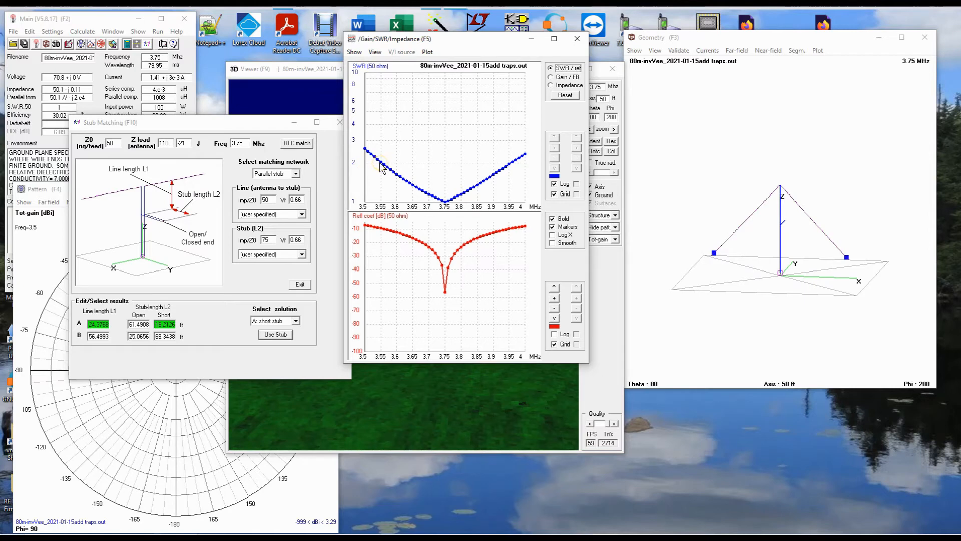
mouse_move(512, 166)
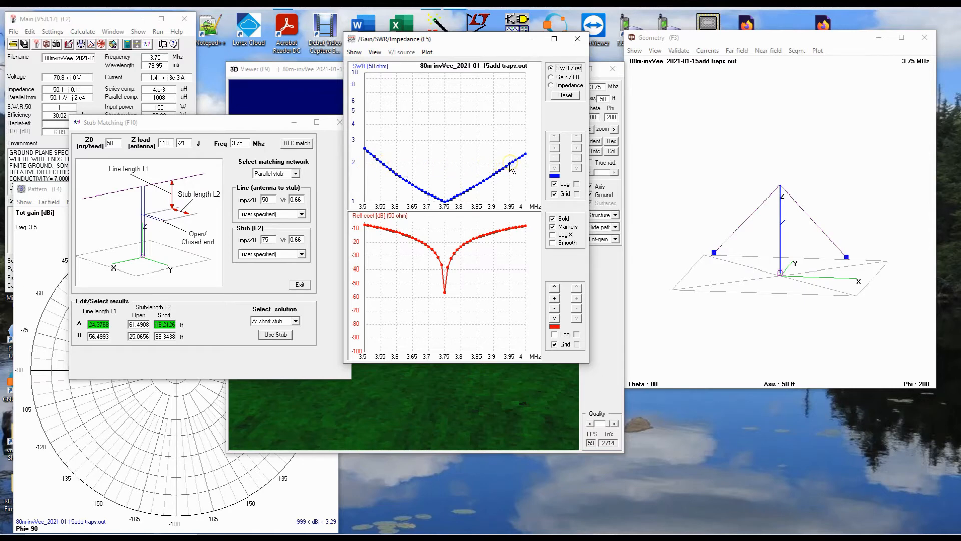
mouse_move(380, 165)
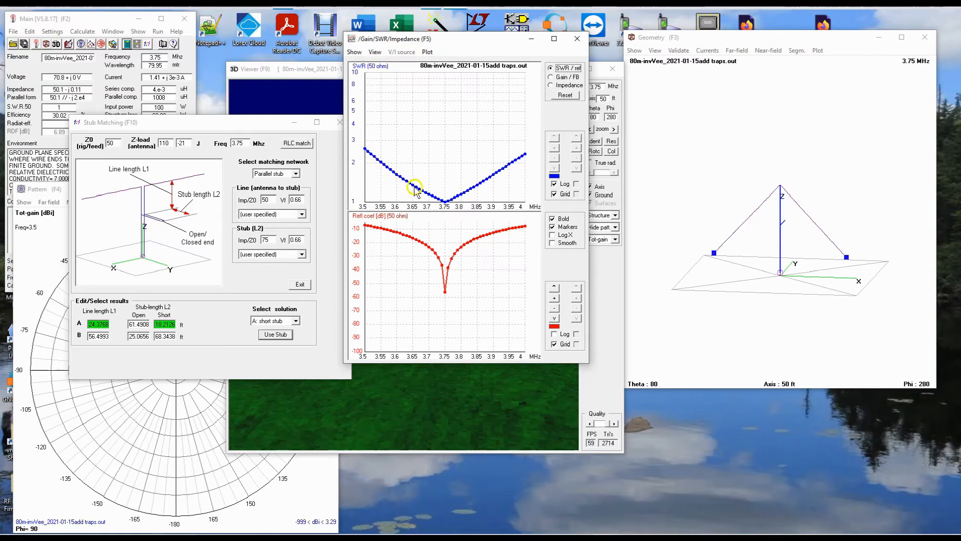
mouse_move(509, 166)
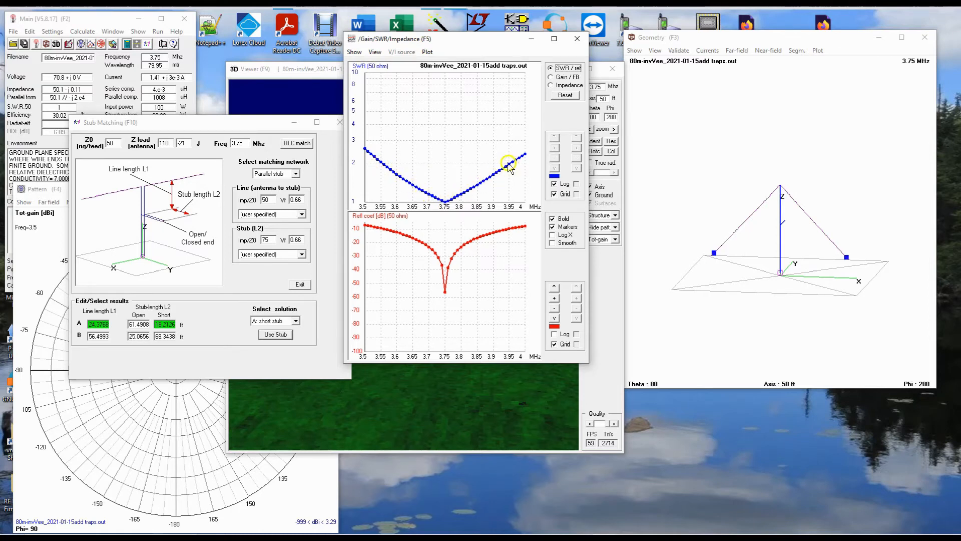
mouse_move(365, 148)
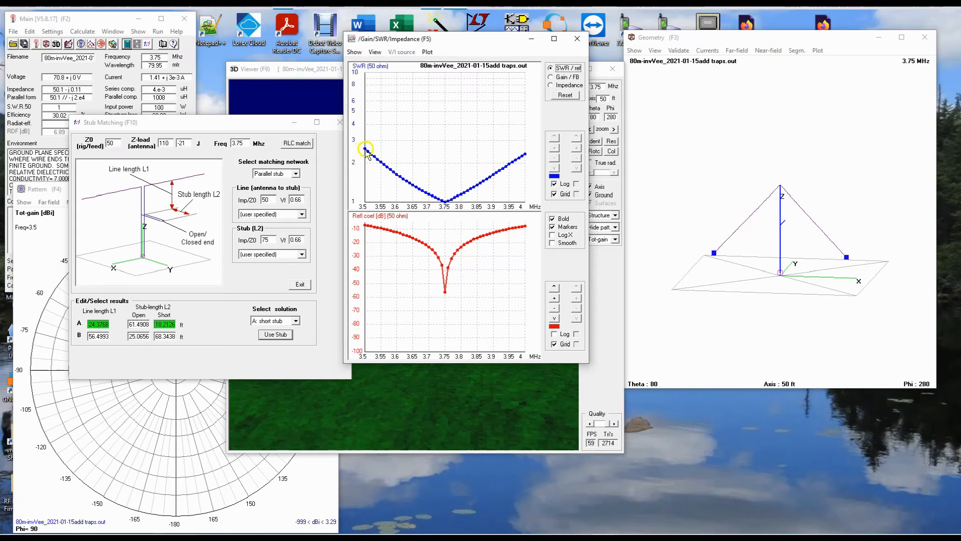
mouse_move(517, 156)
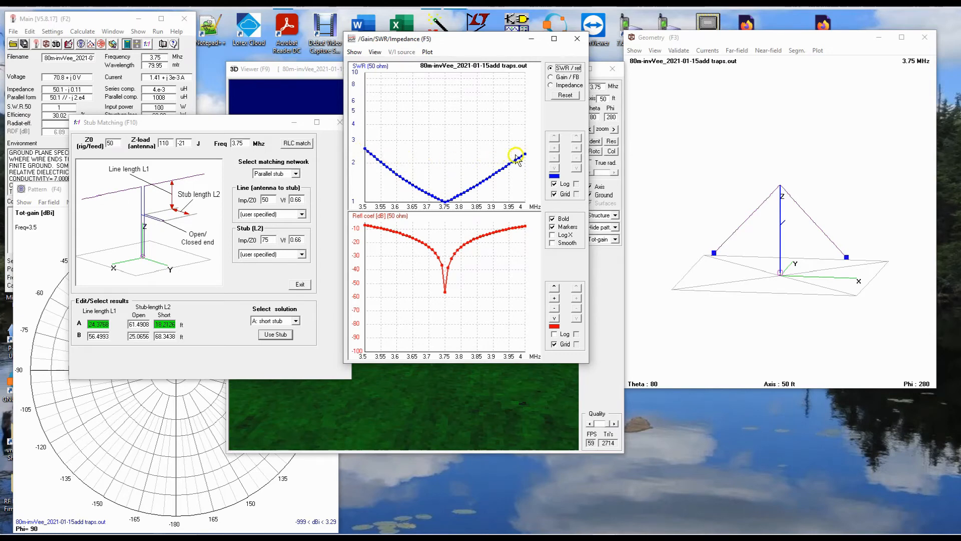
mouse_move(443, 186)
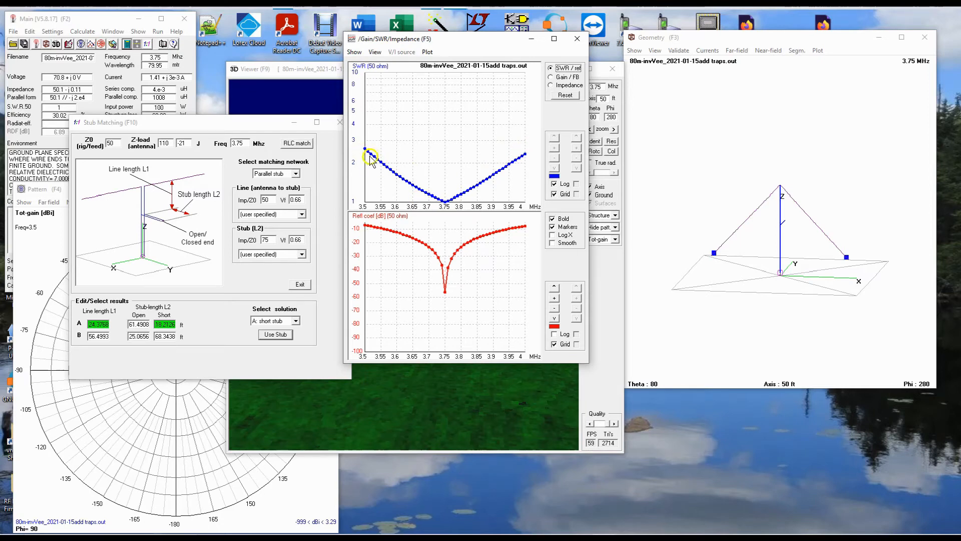
mouse_move(739, 271)
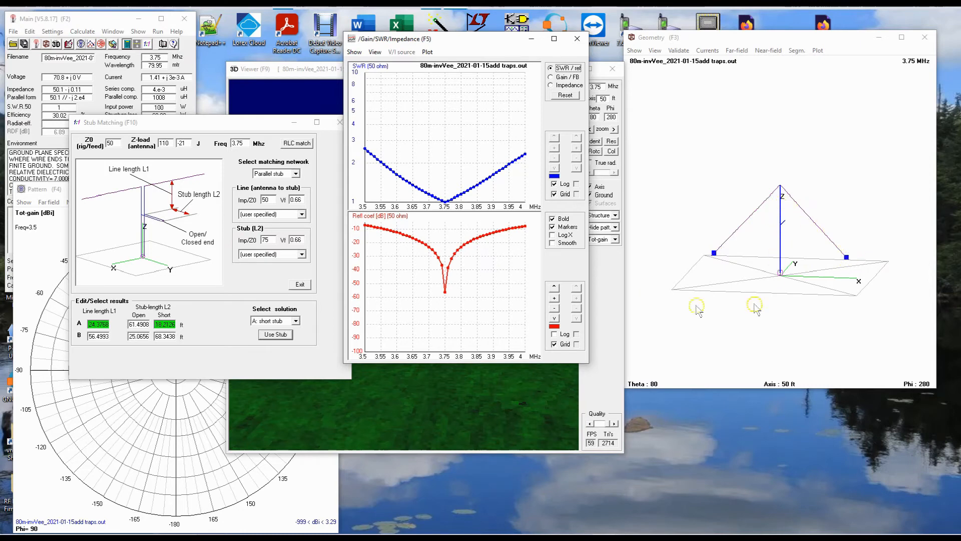
mouse_move(413, 265)
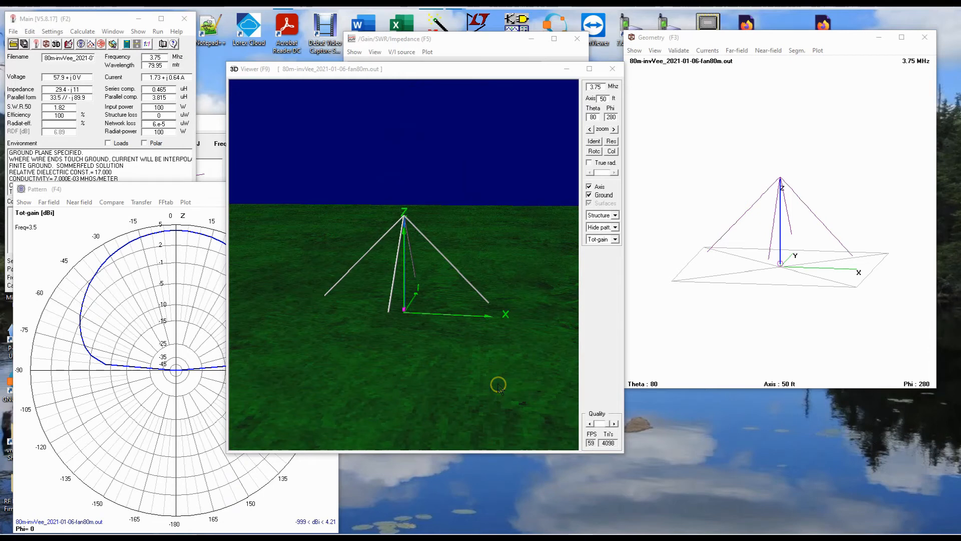
- Orbit the fan inverted V in the 3D viewer from ground level and overhead to see all its legs
left_click_drag(497, 384, 430, 387)
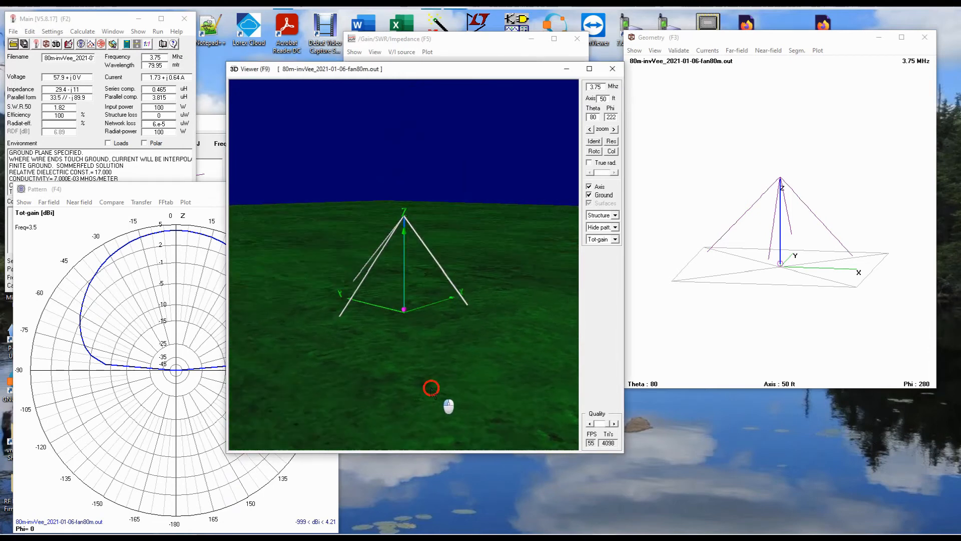
left_click_drag(431, 388, 318, 380)
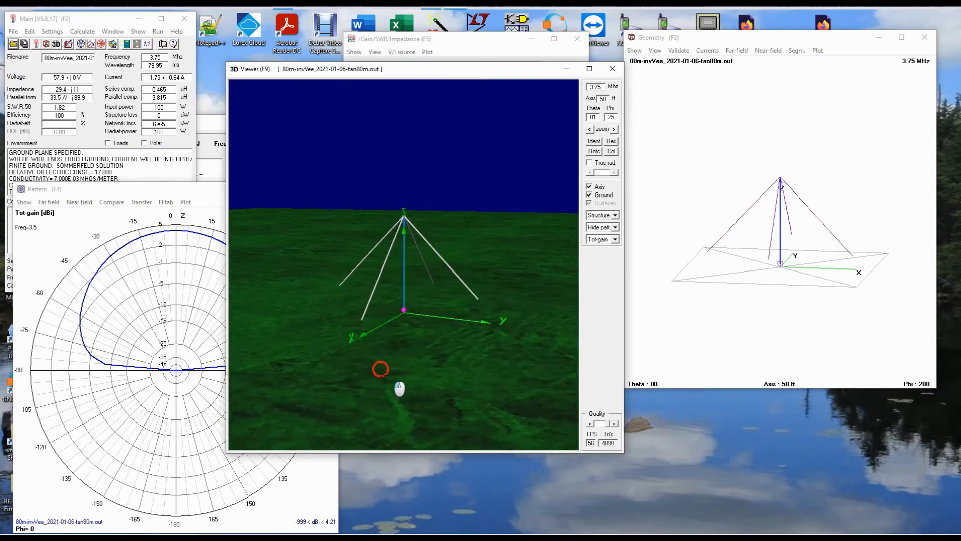
left_click_drag(380, 367, 329, 356)
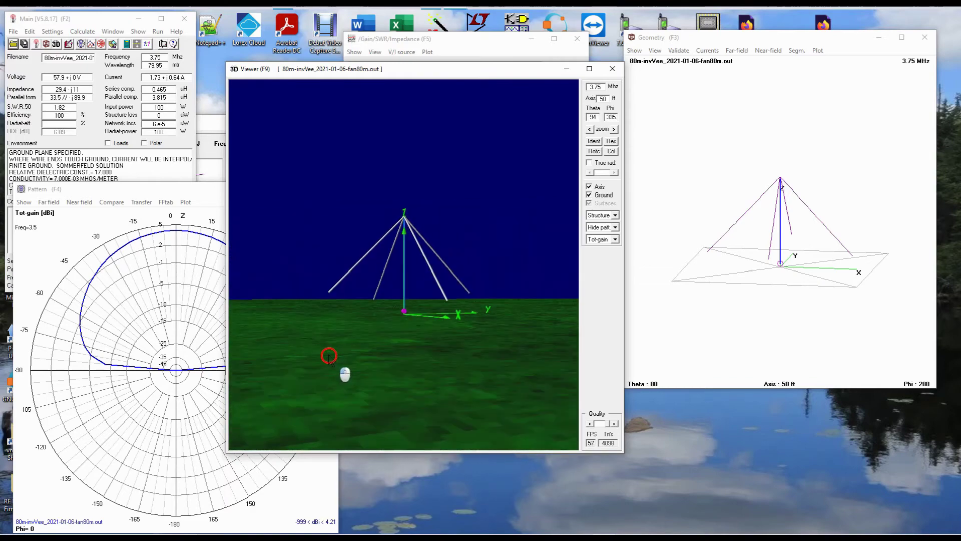
left_click_drag(329, 355, 337, 392)
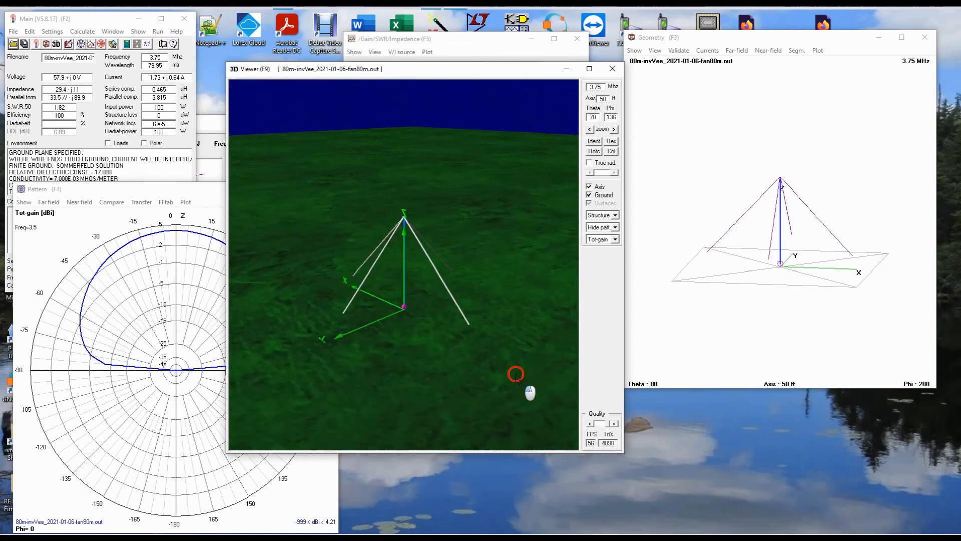
left_click_drag(514, 373, 435, 340)
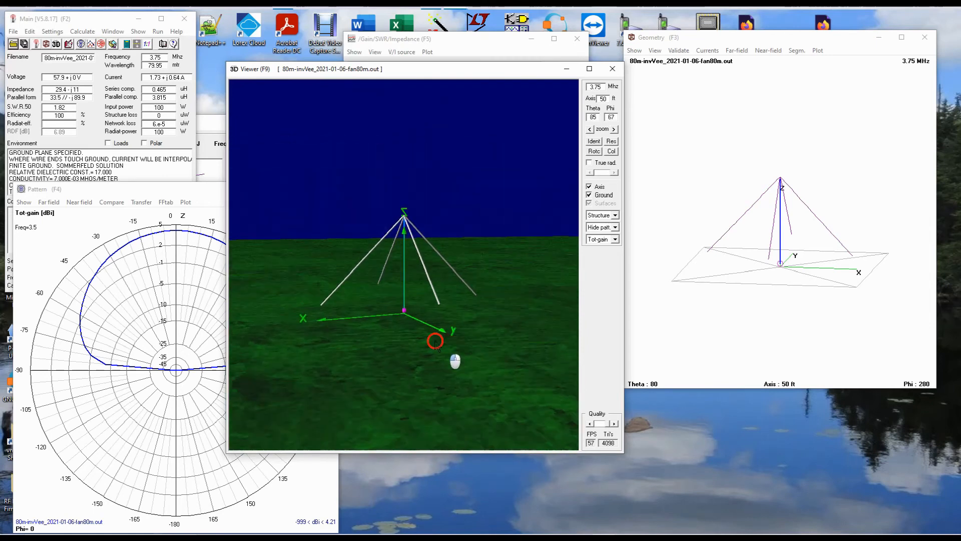
left_click_drag(436, 340, 430, 335)
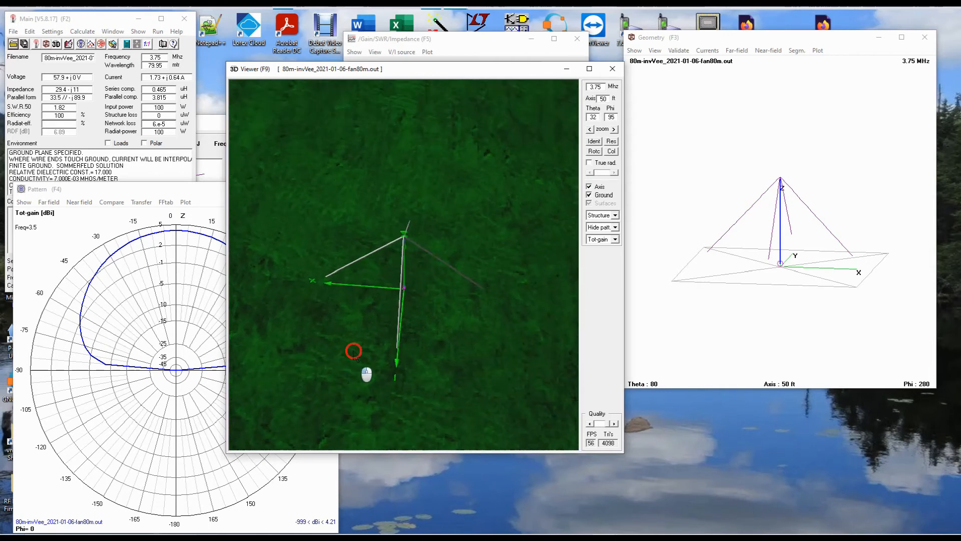
left_click_drag(354, 350, 306, 317)
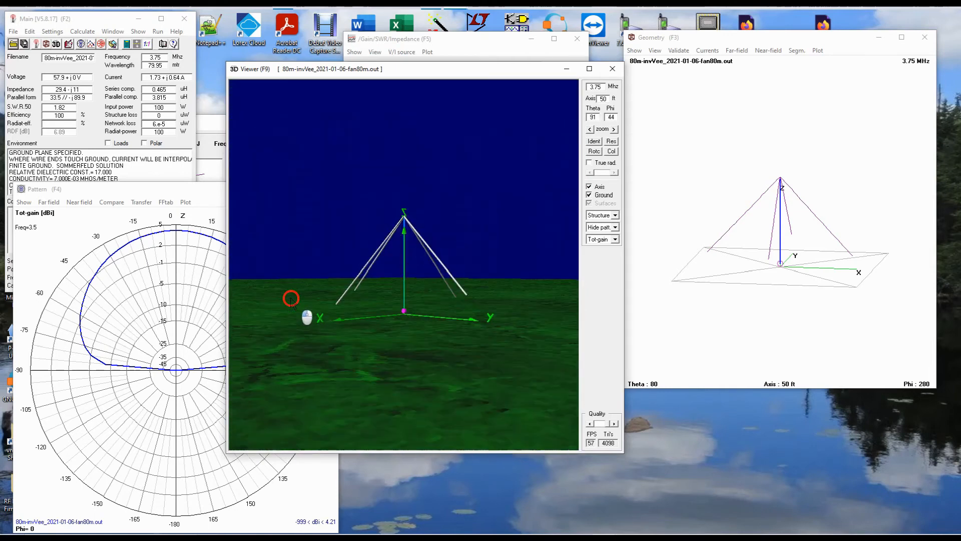
left_click_drag(292, 298, 383, 349)
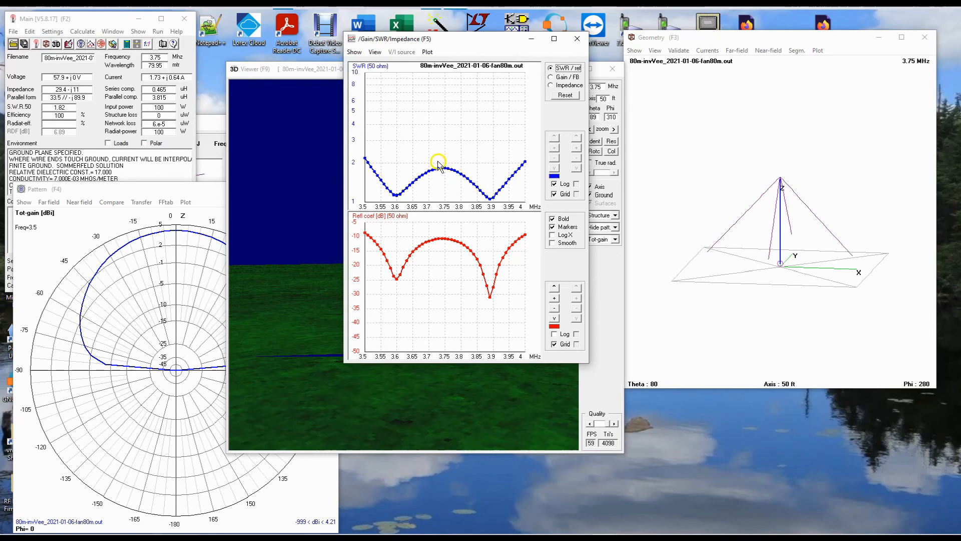
mouse_move(509, 164)
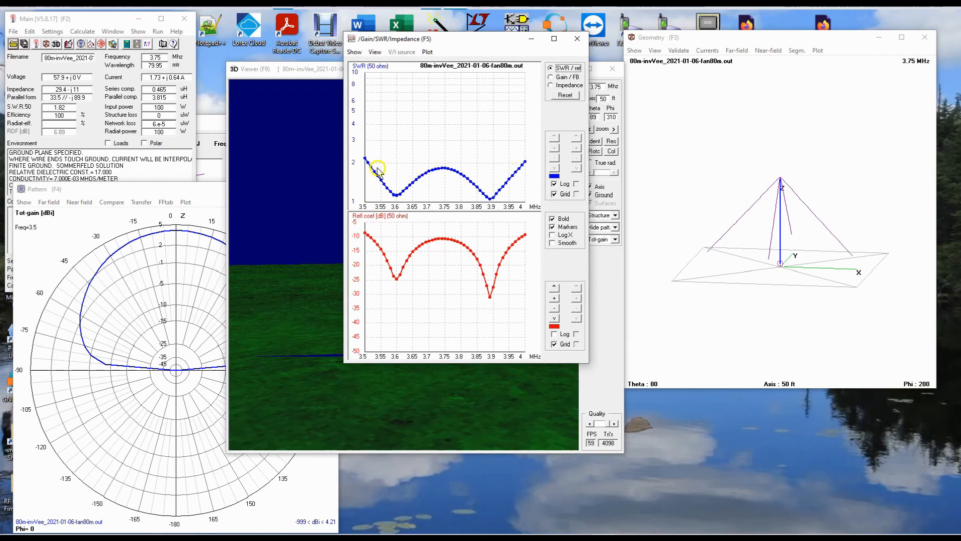
mouse_move(466, 177)
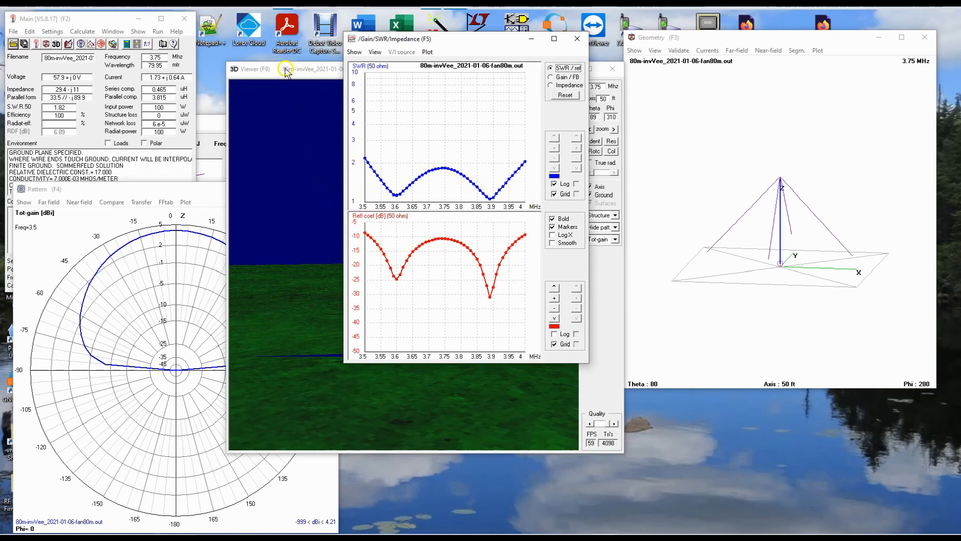
left_click(286, 68)
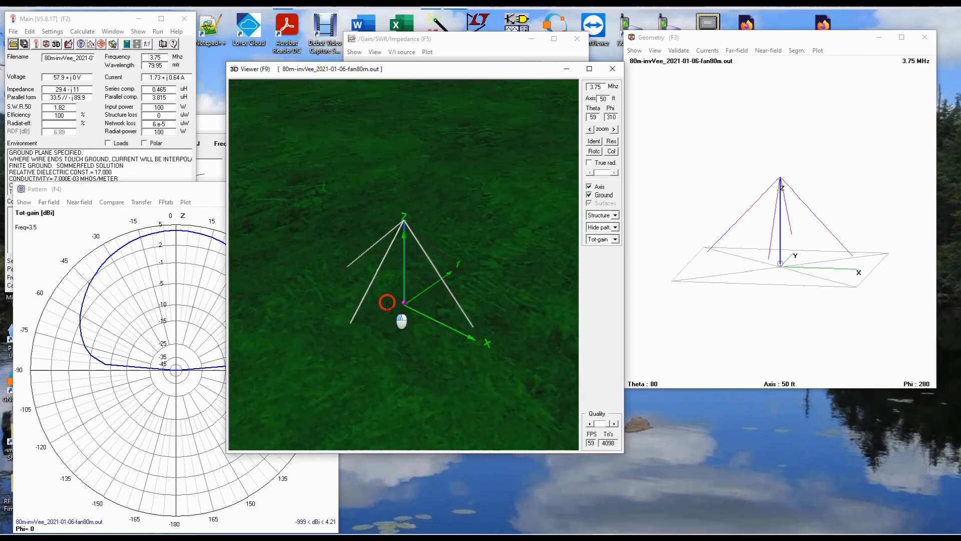
left_click_drag(386, 301, 309, 277)
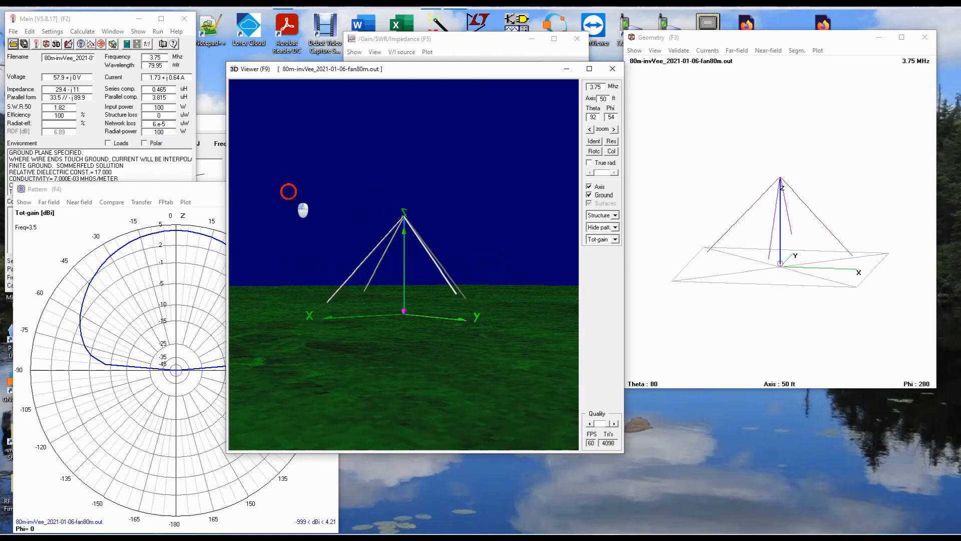
left_click_drag(289, 192, 334, 260)
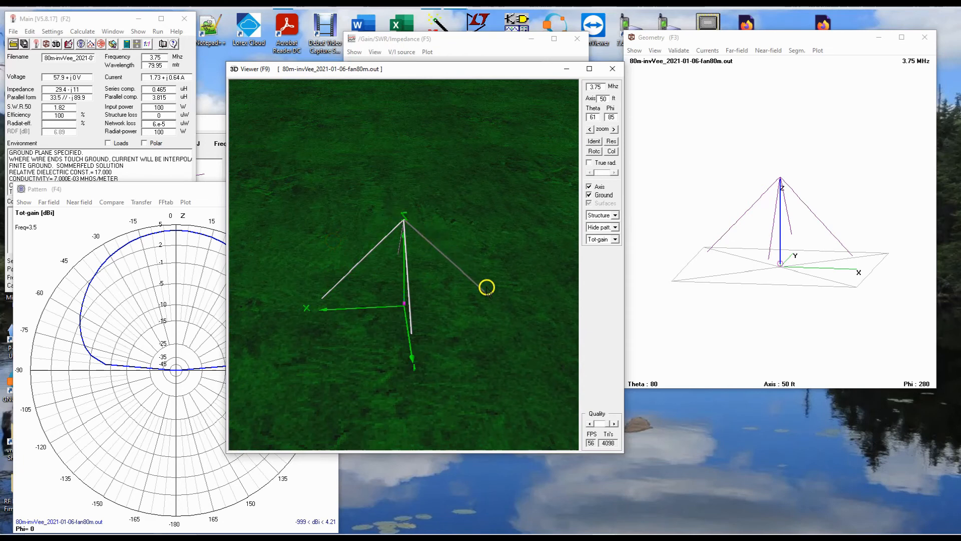
left_click_drag(486, 287, 424, 231)
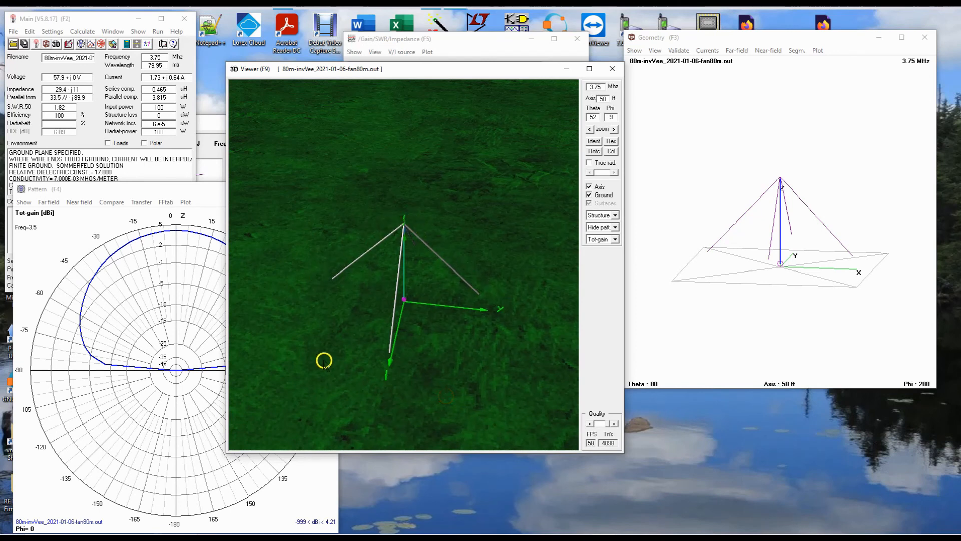
mouse_move(308, 315)
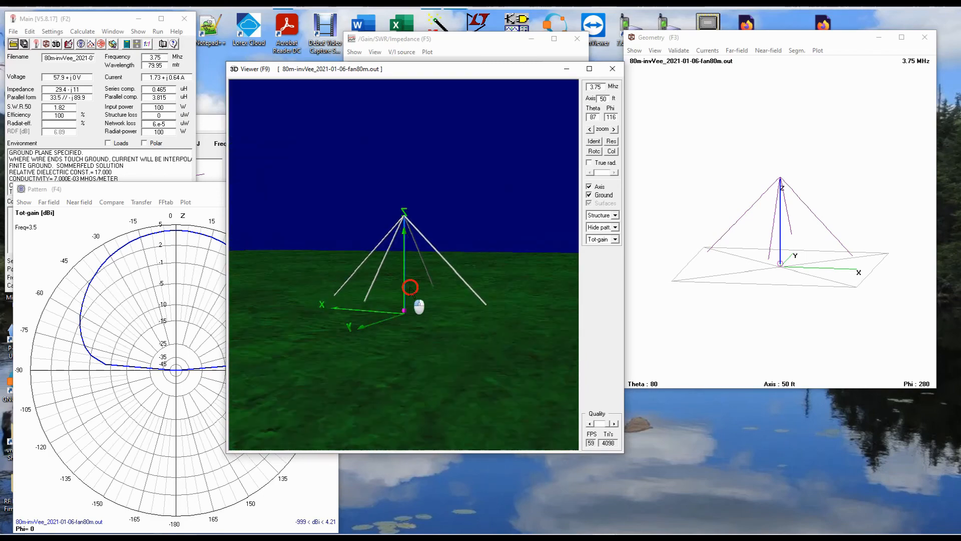
left_click_drag(410, 287, 493, 264)
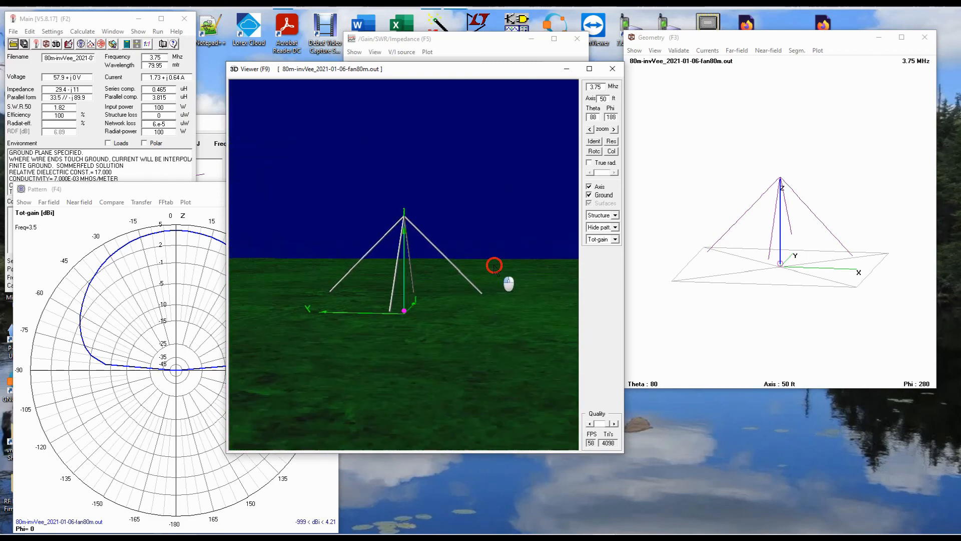
left_click_drag(494, 266, 462, 261)
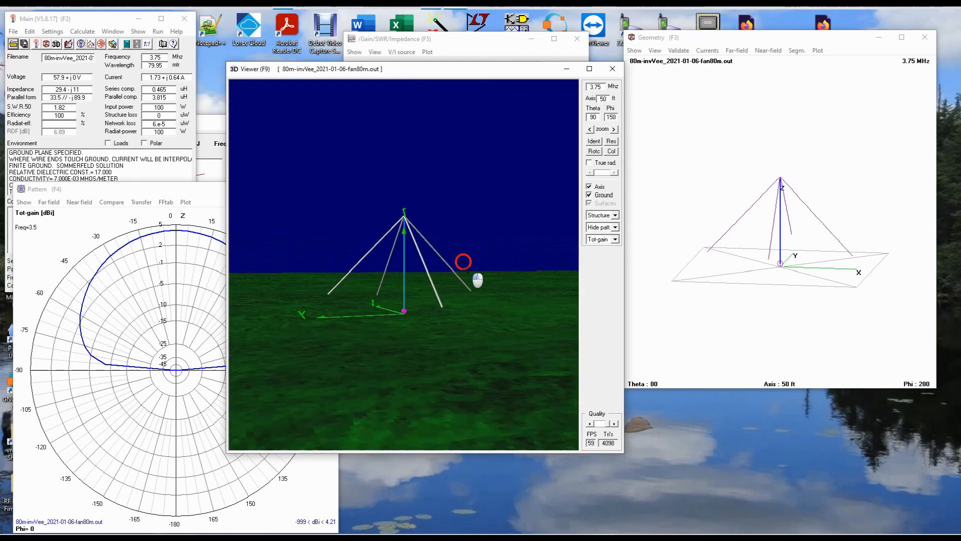
left_click_drag(479, 280, 429, 288)
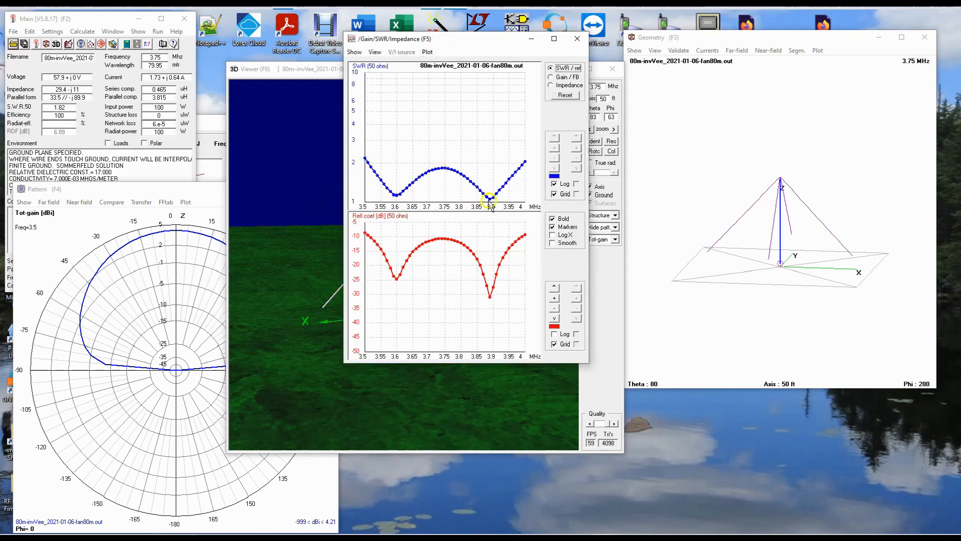
mouse_move(529, 166)
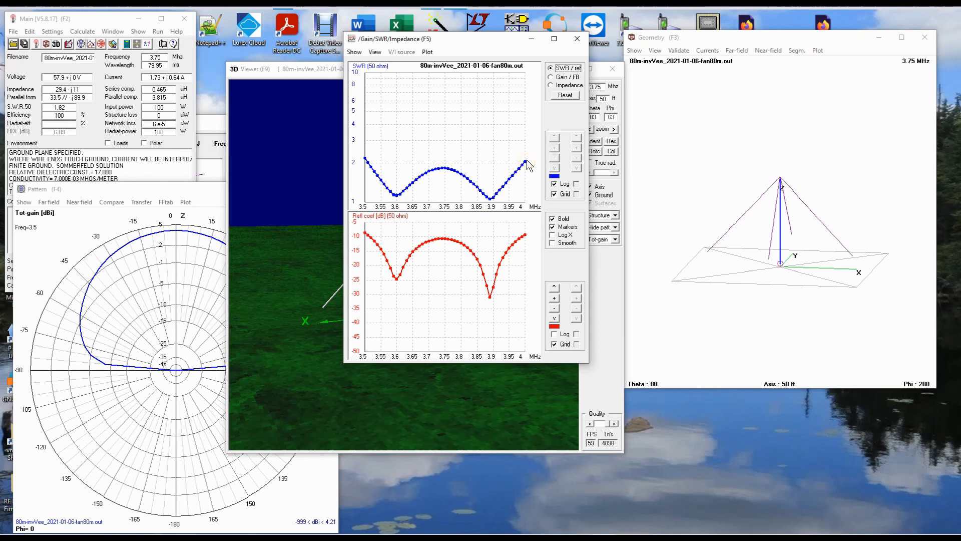